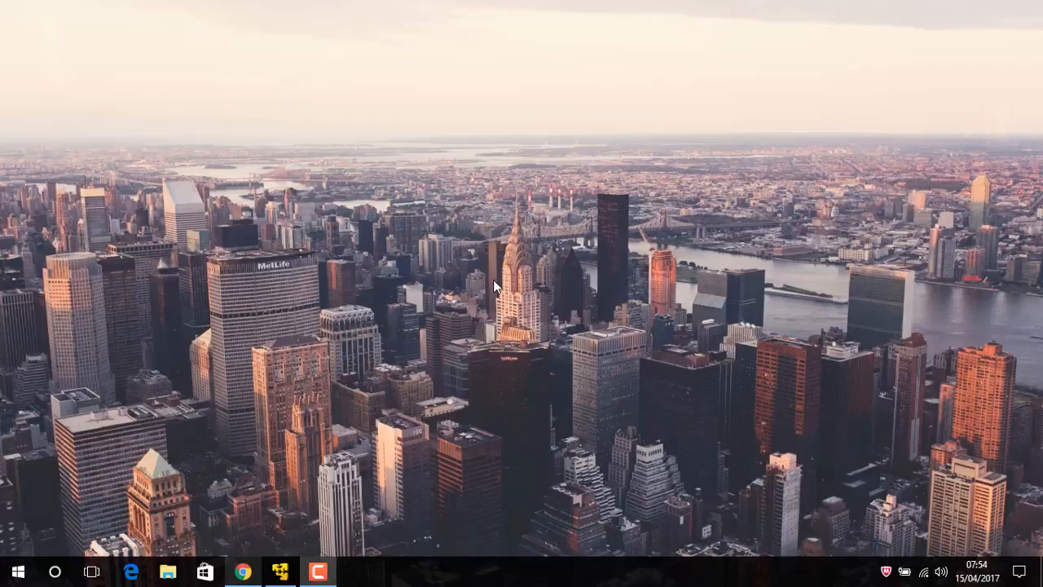
Step: Bring up the Kali VM, start a terminal and list the OverThruster folder's files
{"action": "left_click", "coordinate": [281, 570]}
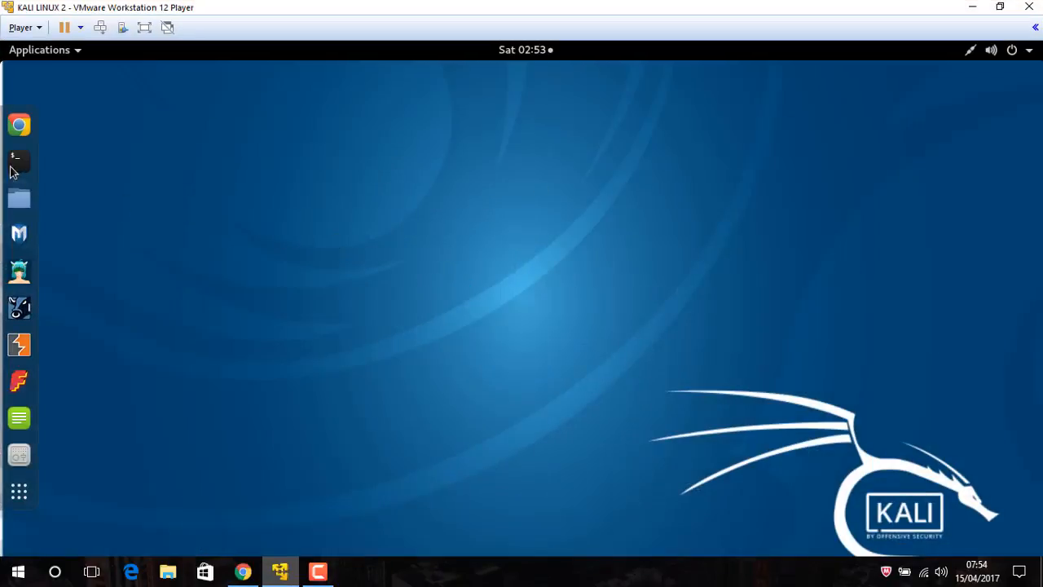
{"action": "left_click", "coordinate": [20, 160]}
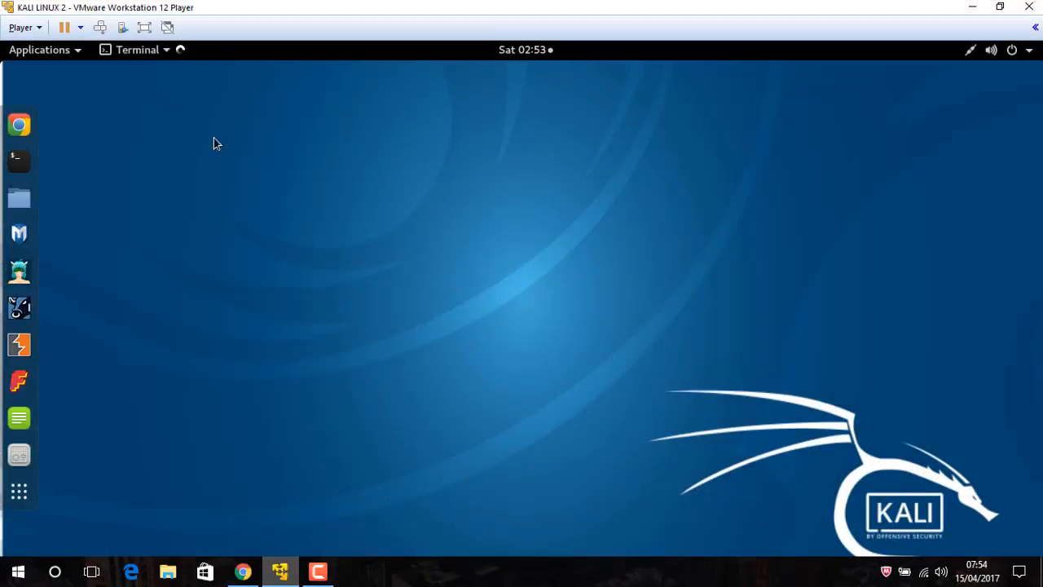
{"action": "left_click", "coordinate": [19, 162]}
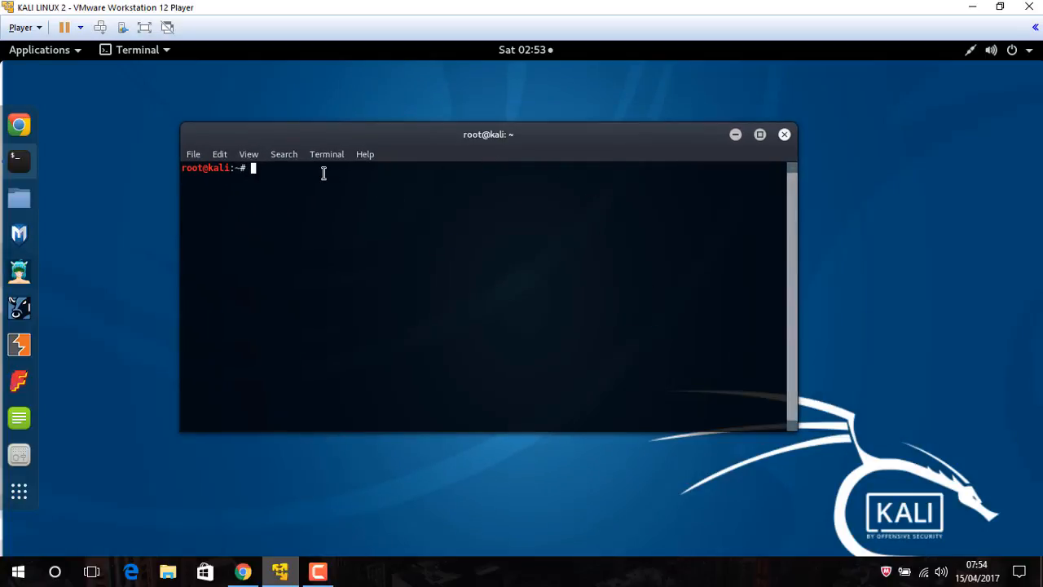
{"action": "mouse_move", "coordinate": [286, 191]}
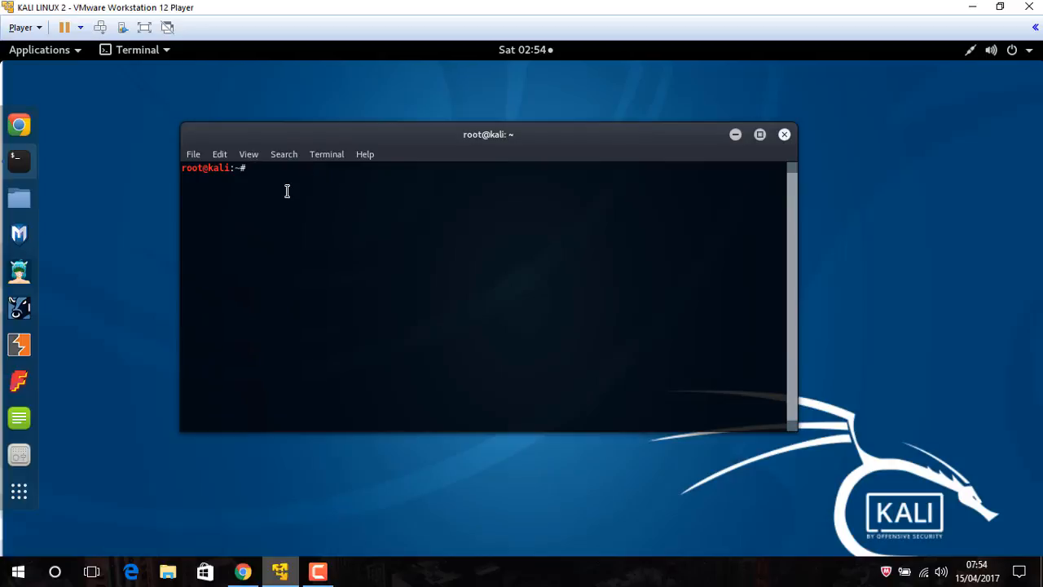
{"action": "mouse_move", "coordinate": [449, 166]}
{"action": "type", "text": "git clone https://github.com/RedLectroid/OverThruster && cd OverThruster"}
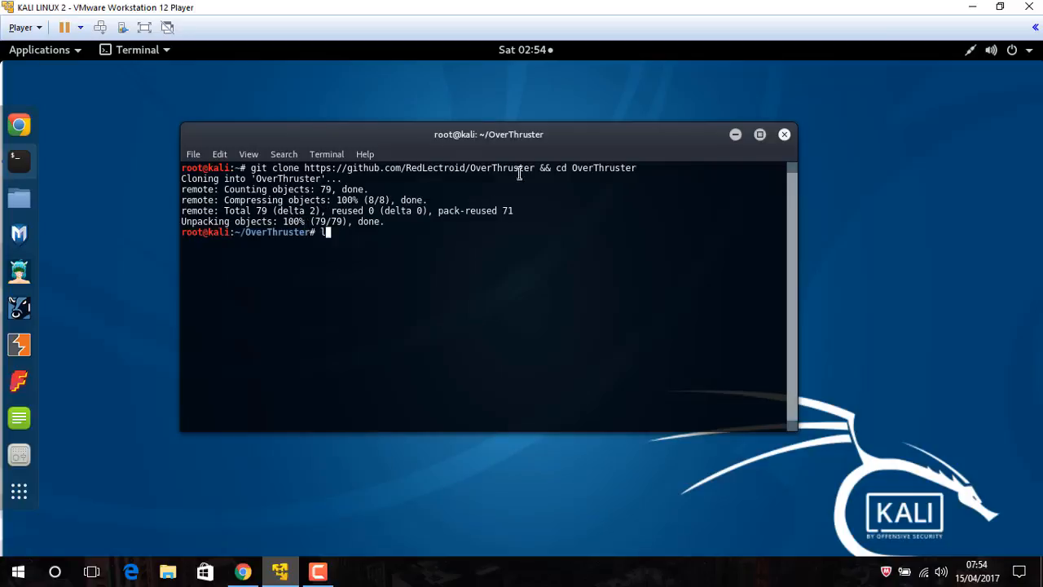
{"action": "type", "text": "a"}
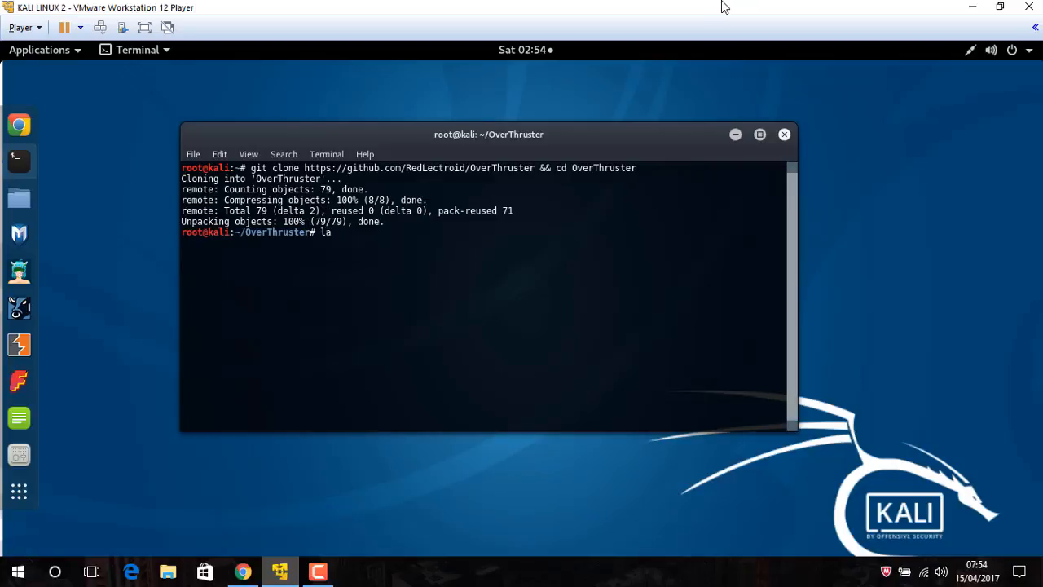
{"action": "key", "text": "Return"}
{"action": "type", "text": "ls"}
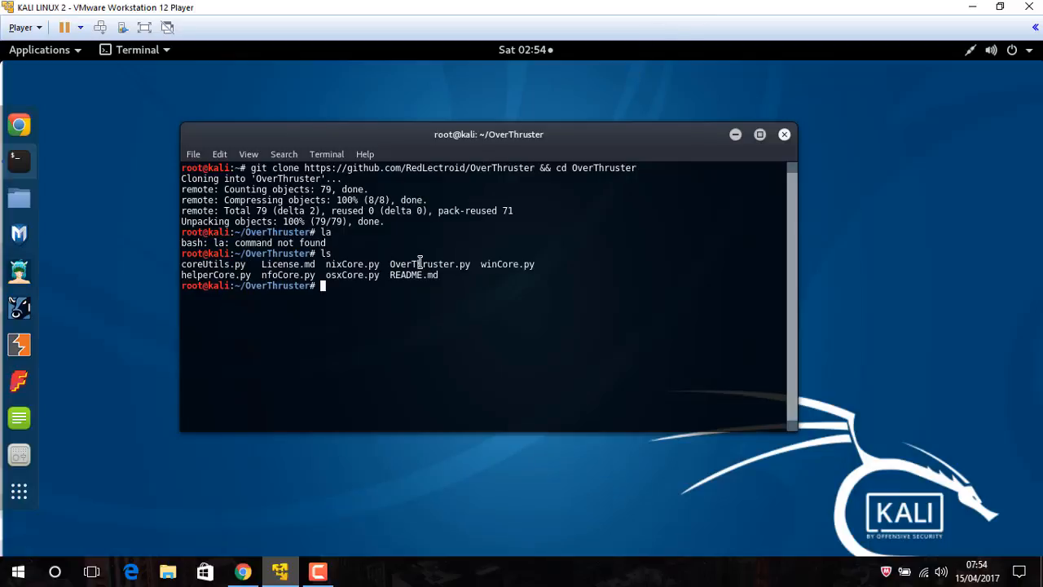
Step: Launch OverThruster.py with Python to reach its payload menu
{"action": "double_click", "coordinate": [428, 264]}
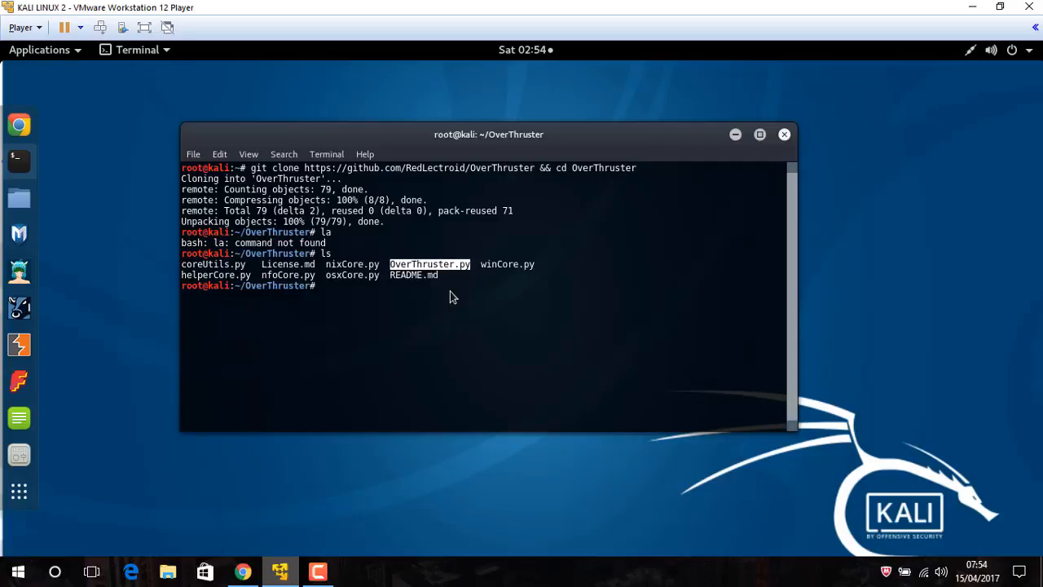
{"action": "type", "text": "pyth"}
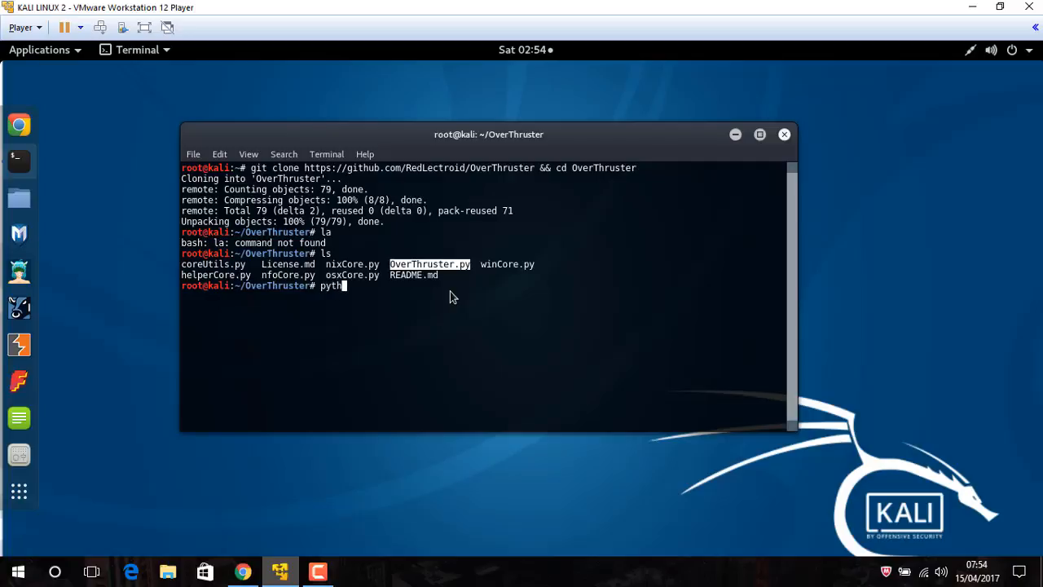
{"action": "key", "text": "Return"}
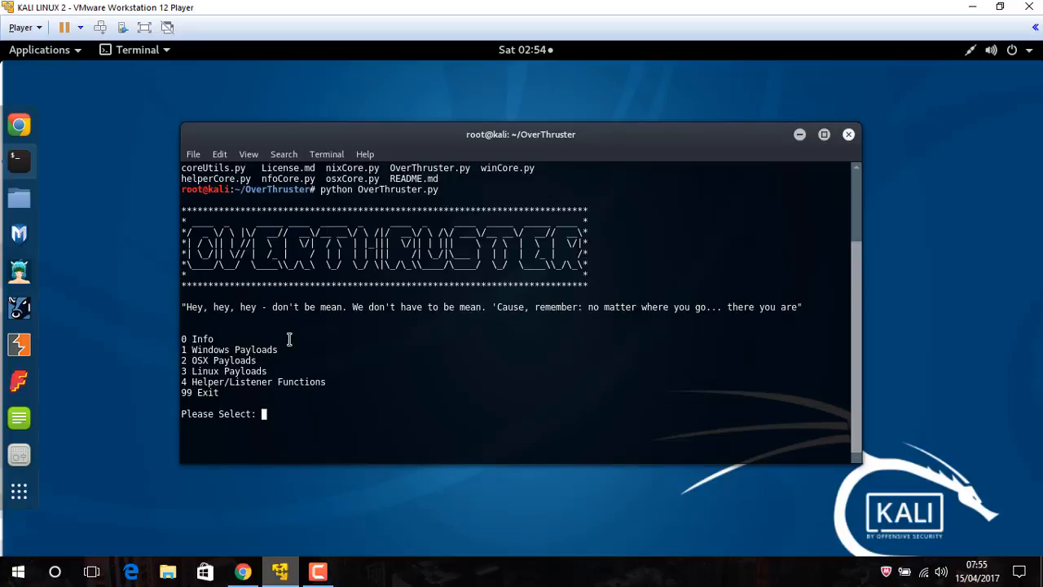
{"action": "mouse_move", "coordinate": [231, 356]}
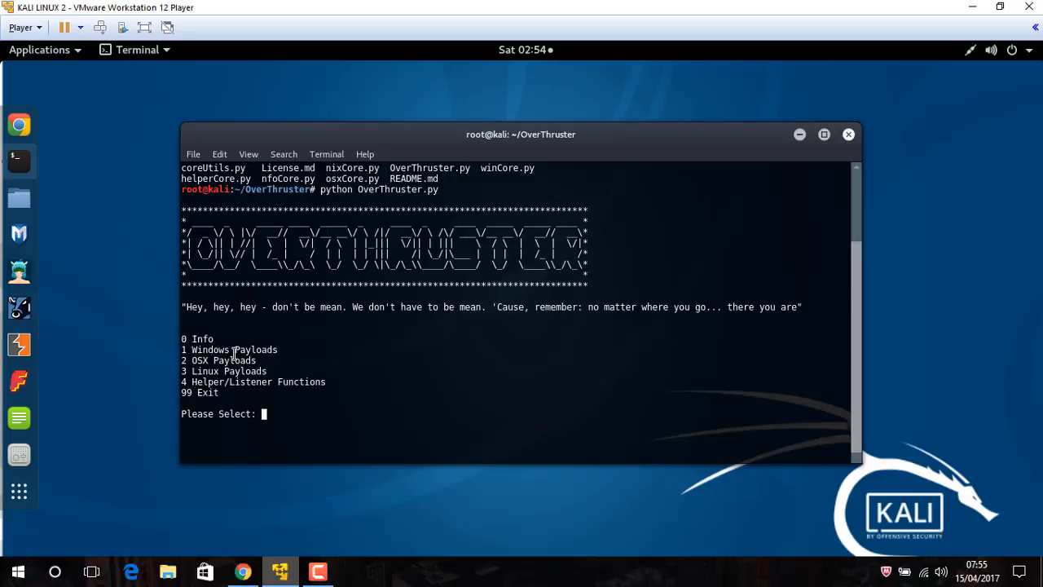
{"action": "mouse_move", "coordinate": [247, 340]}
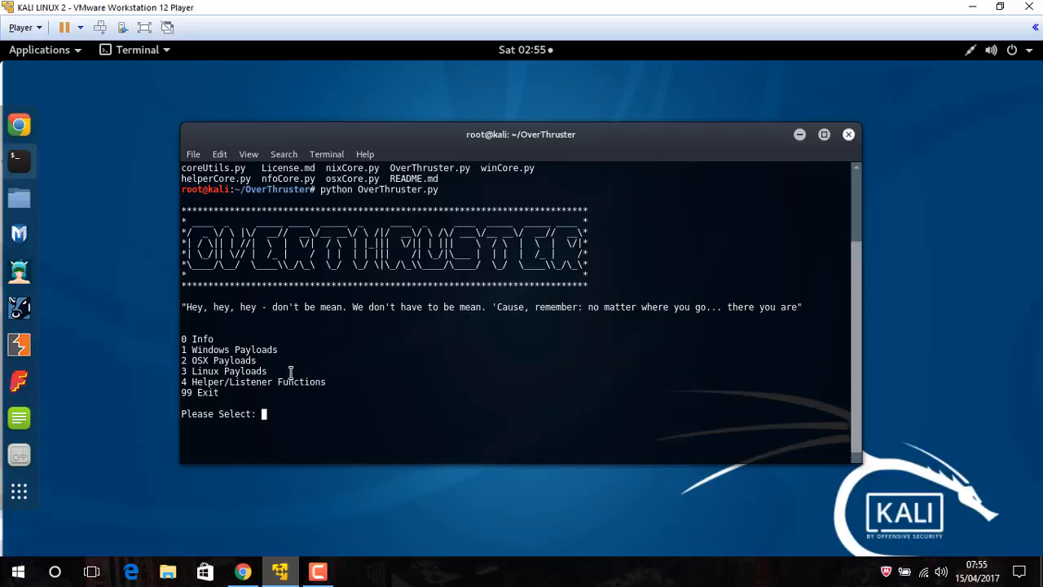
Step: Enter 4 for Helper/Listener Functions, then 42 to return to the main menu
{"action": "type", "text": "4"}
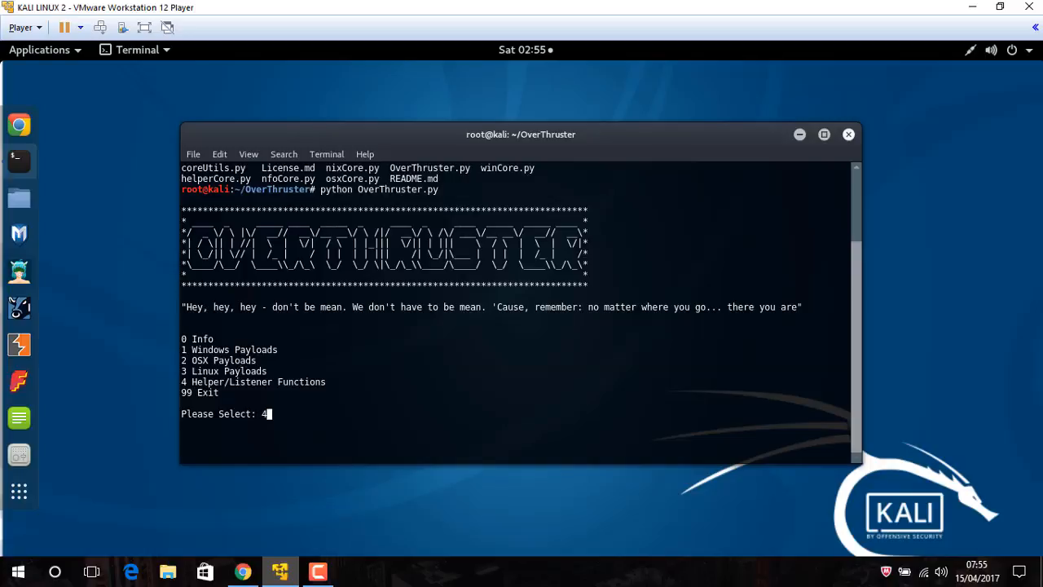
{"action": "key", "text": "Return"}
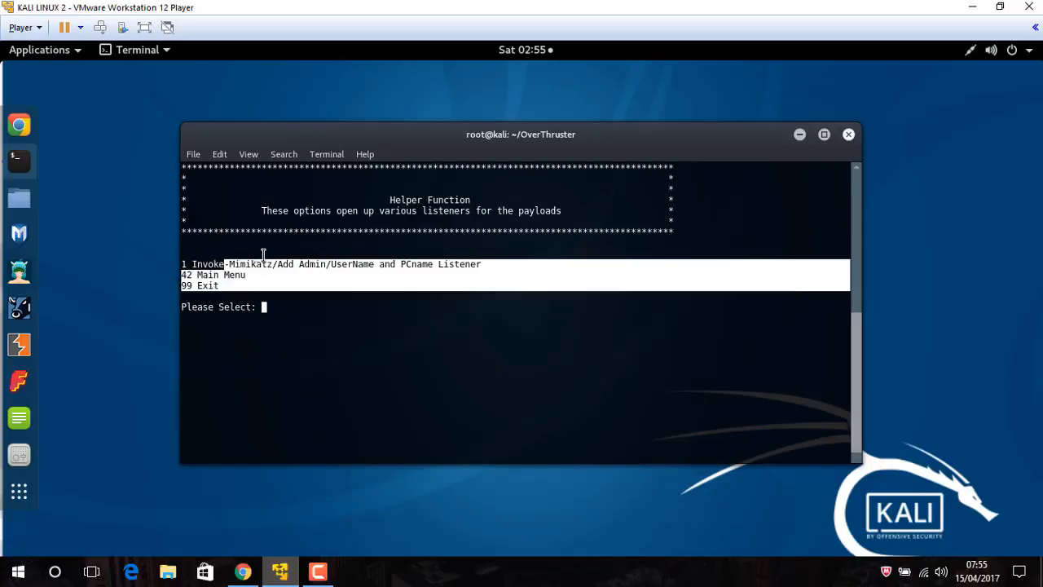
{"action": "type", "text": "42"}
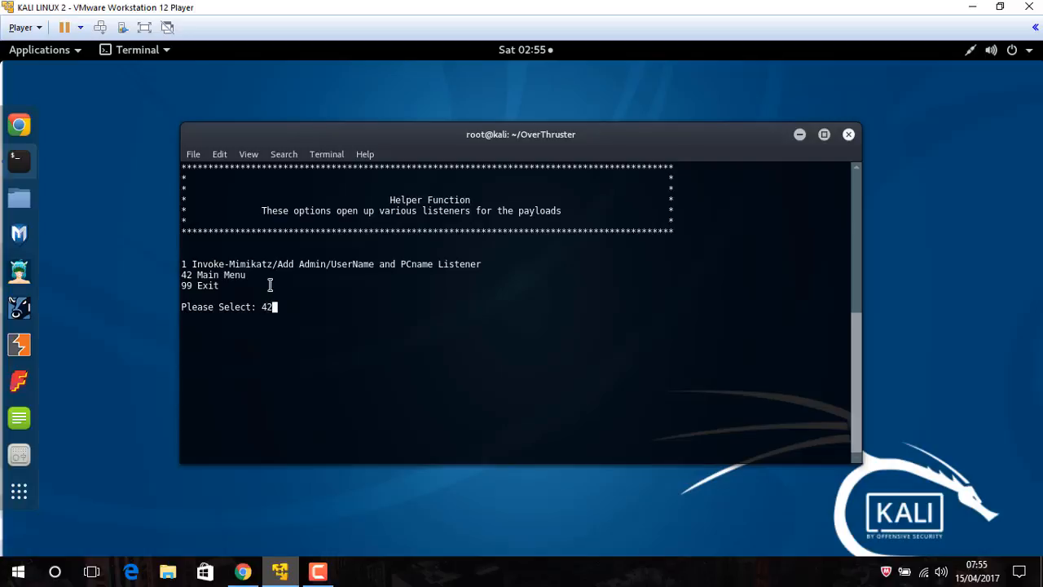
{"action": "key", "text": "Return"}
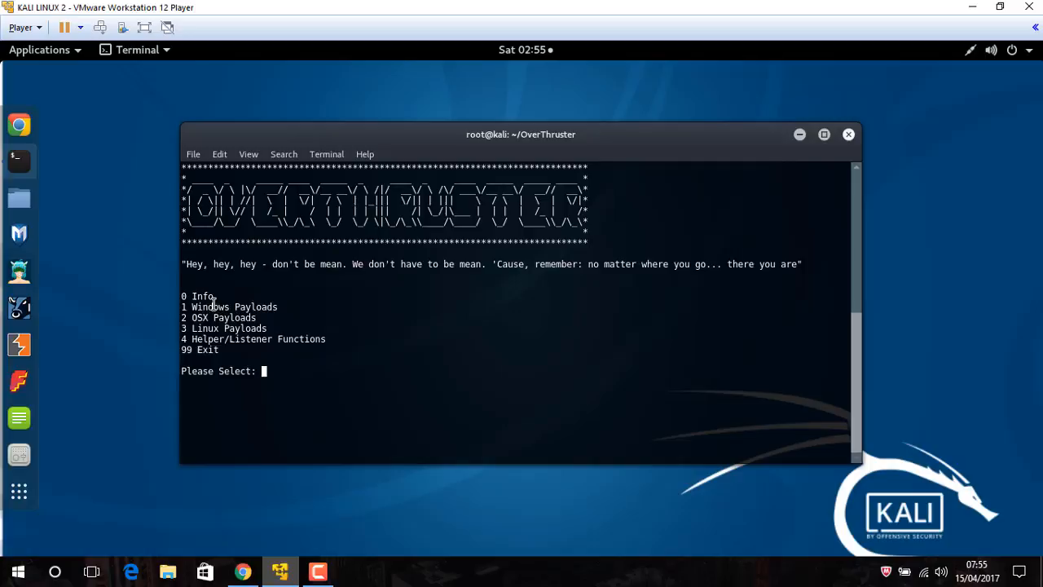
Step: Enter 1 for Windows Payloads and 10 for windows/meterpreter/reverse https
{"action": "type", "text": "1"}
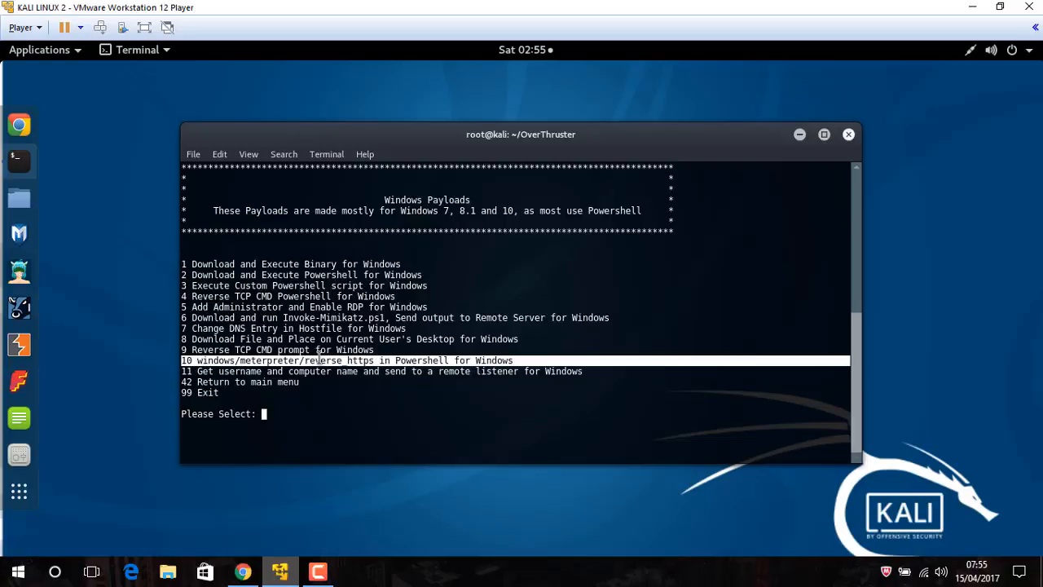
{"action": "mouse_move", "coordinate": [383, 371]}
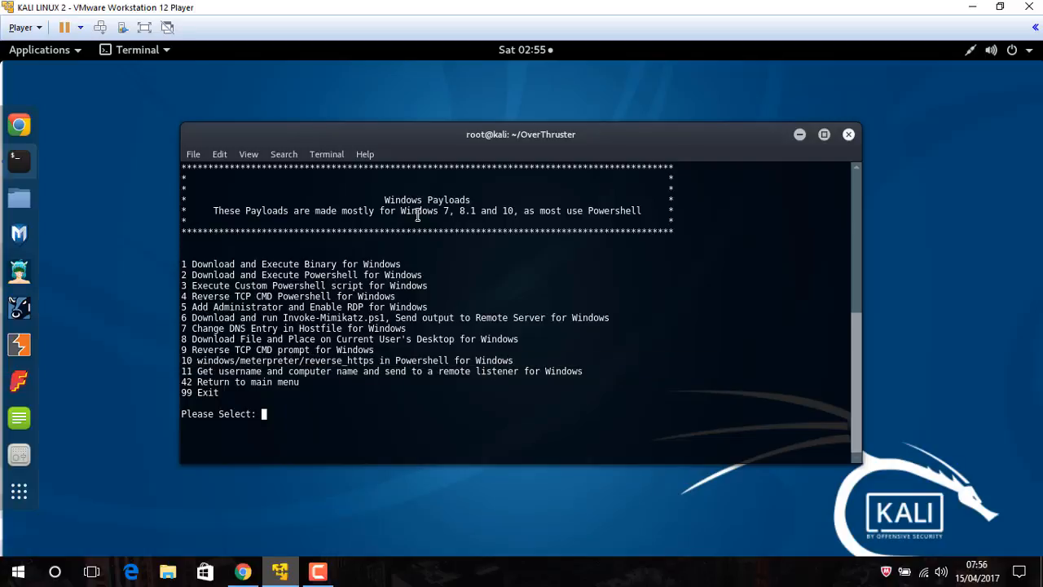
{"action": "left_click_drag", "start_coordinate": [521, 133], "coordinate": [476, 137]}
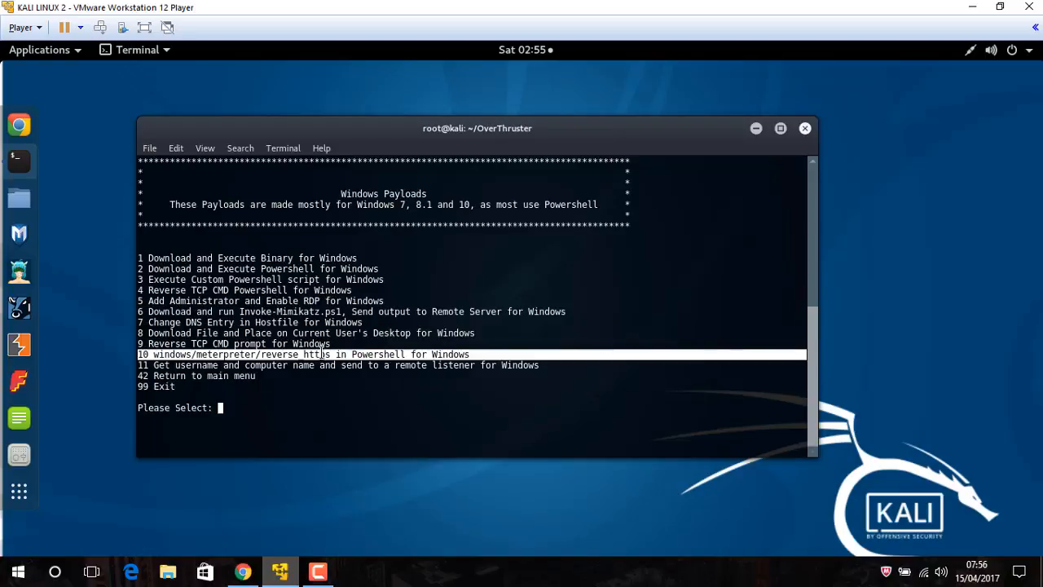
{"action": "type", "text": "10"}
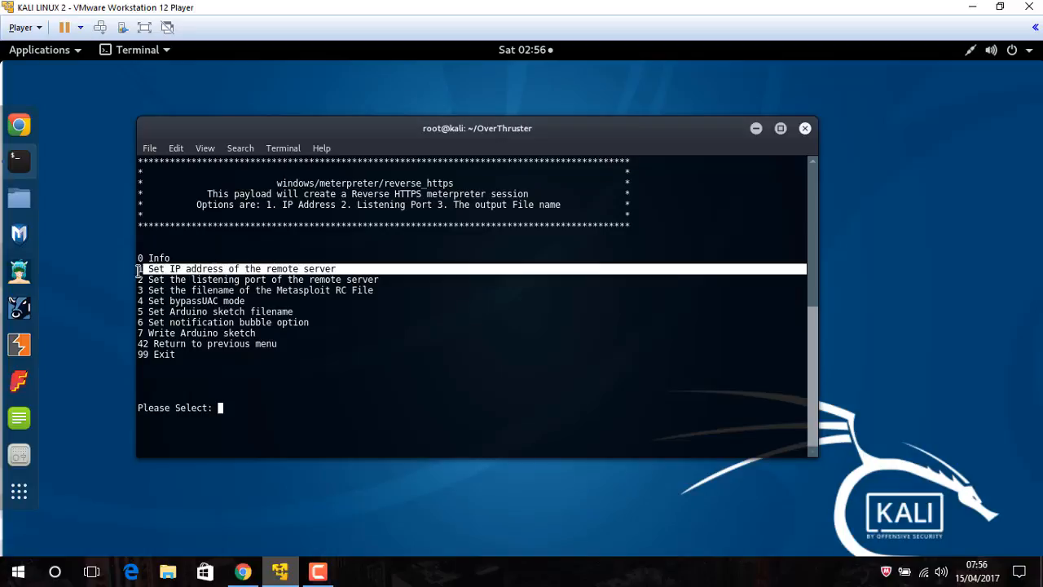
{"action": "mouse_move", "coordinate": [285, 274]}
{"action": "type", "text": "1"}
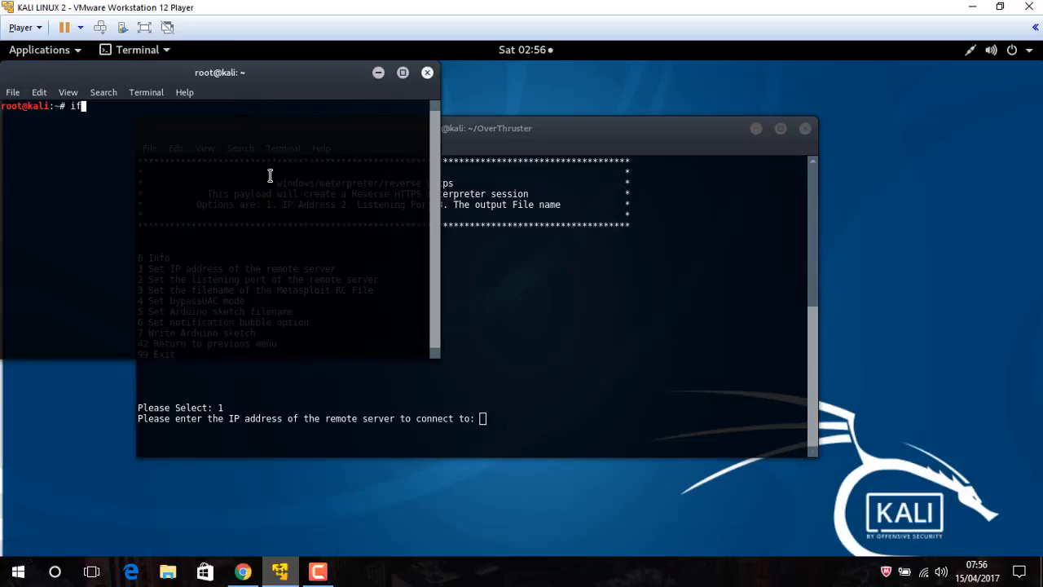
Step: Run ifconfig in a second terminal and copy the eth0 address 192.168.179.132
{"action": "type", "text": "co"}
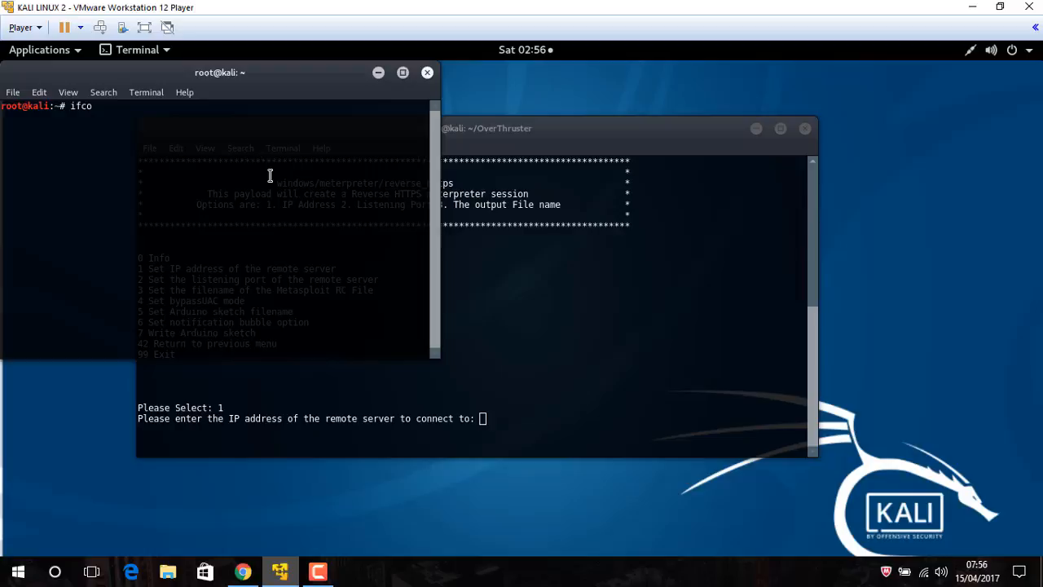
{"action": "key", "text": "Return"}
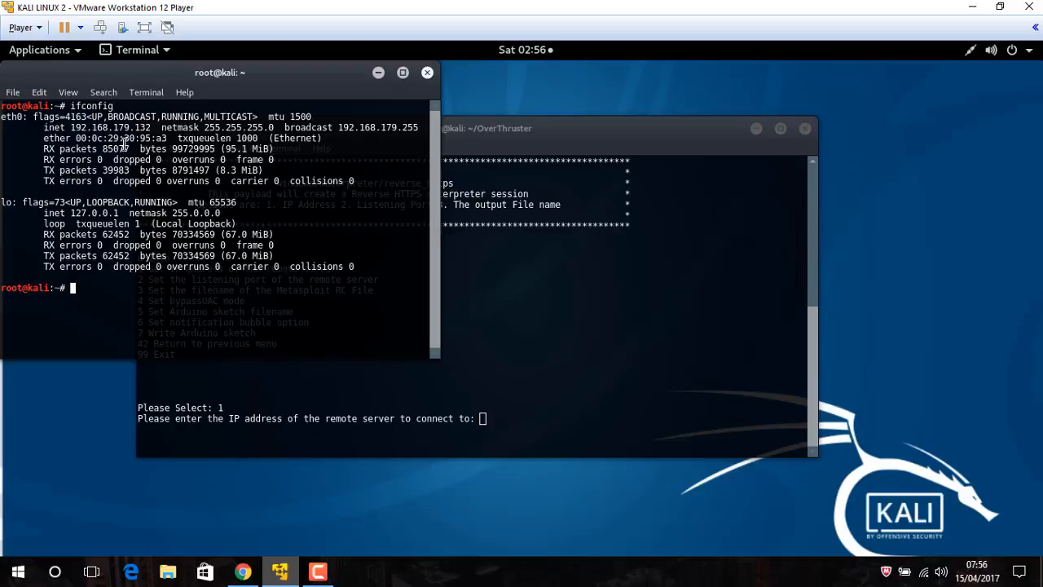
{"action": "right_click", "coordinate": [106, 127]}
{"action": "type", "text": "2"}
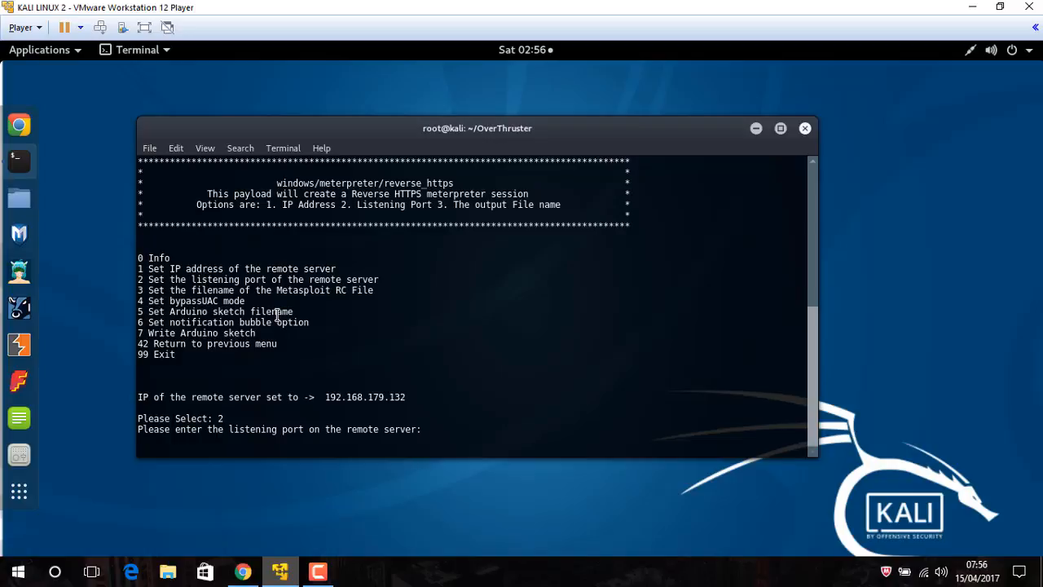
Step: Set the remote IP to 192.168.179.132 and accept the default revMetPSH.rc file name
{"action": "type", "text": "192.168.179.132"}
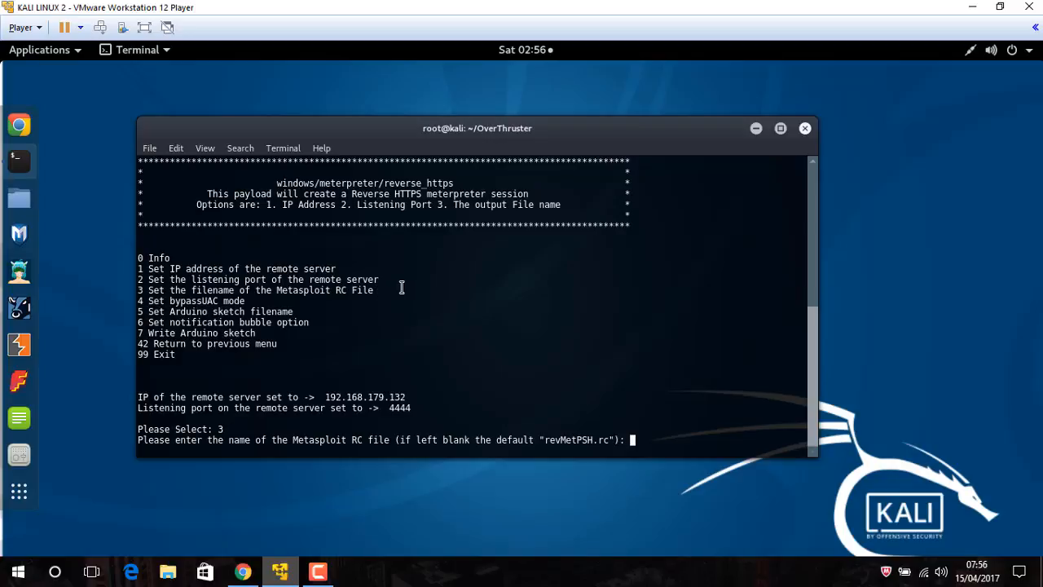
{"action": "mouse_move", "coordinate": [517, 440]}
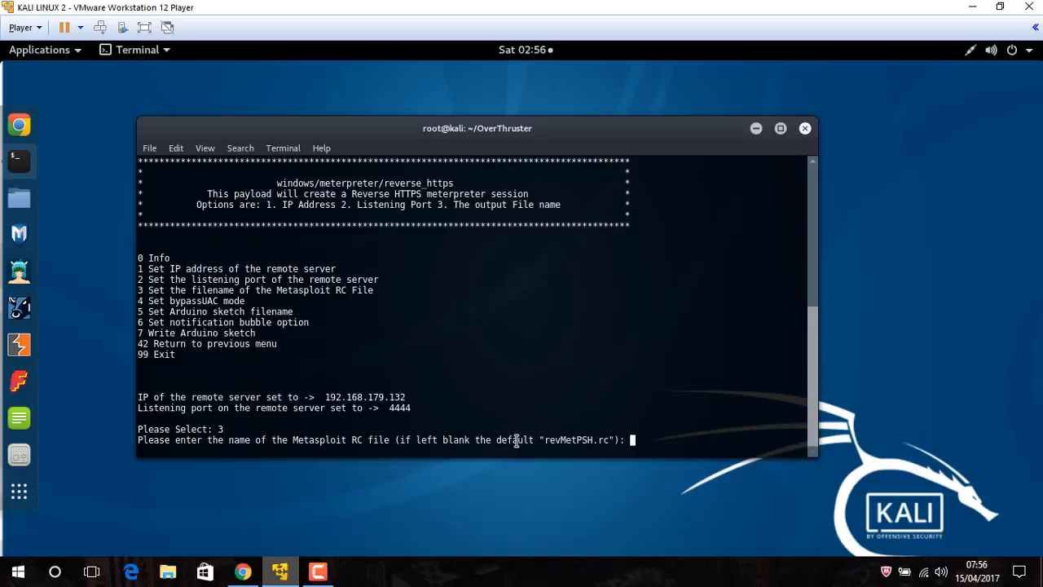
{"action": "key", "text": "Return"}
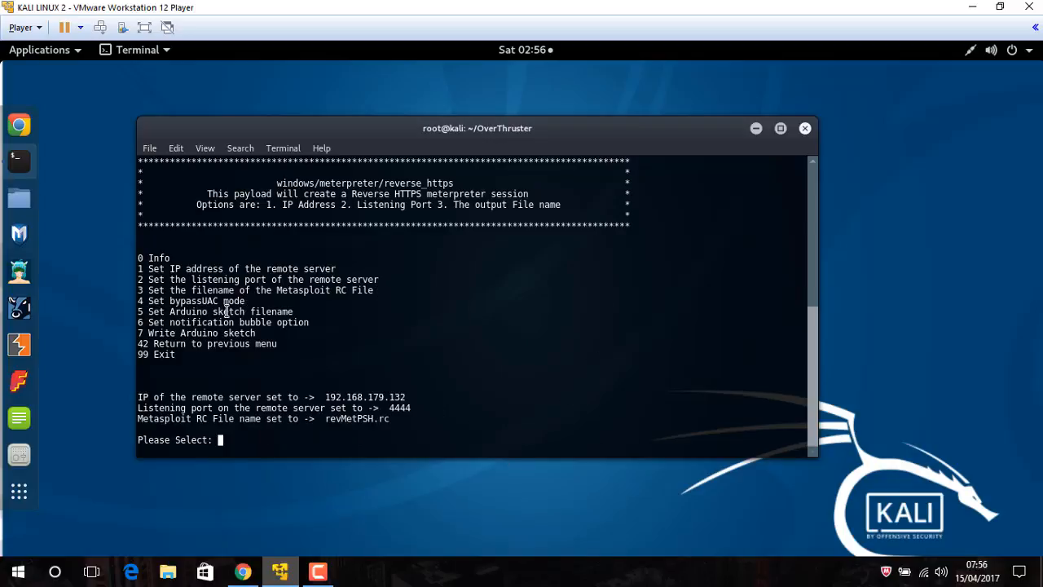
Step: Choose No UAC Bypass and keep the default sketch filename revMetPSH.ino
{"action": "type", "text": "4"}
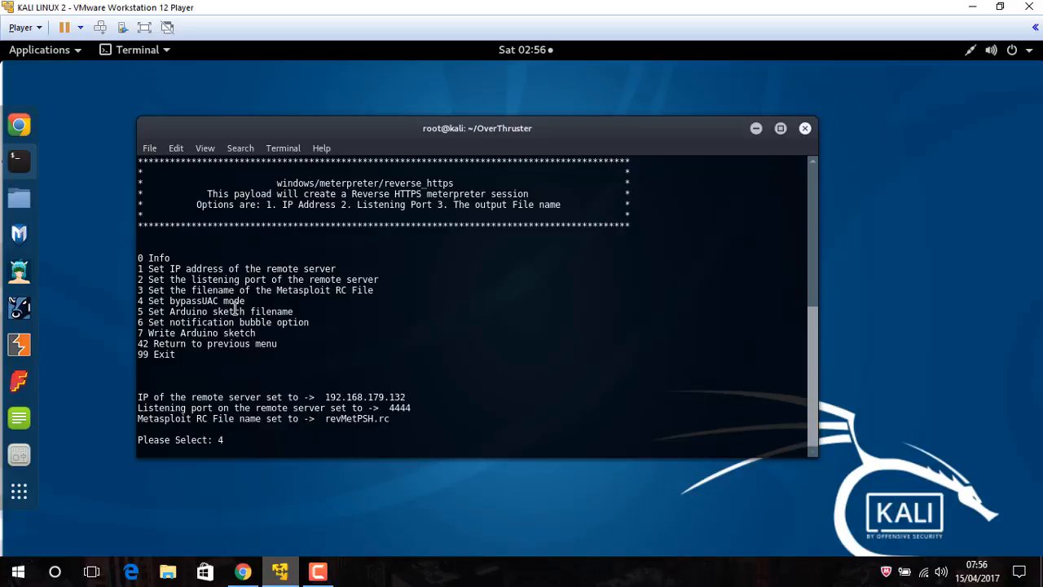
{"action": "key", "text": "Return"}
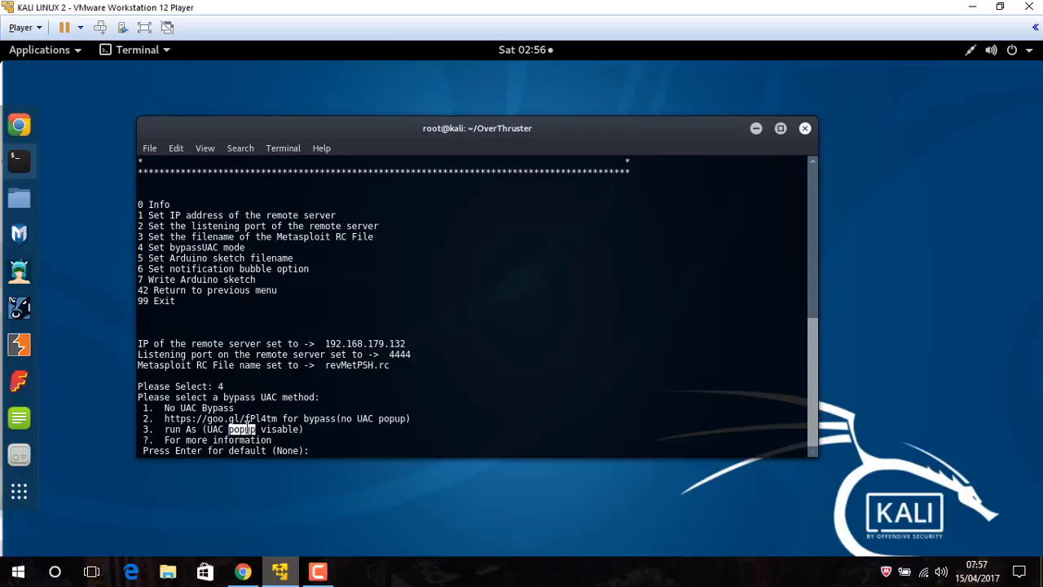
{"action": "type", "text": "1"}
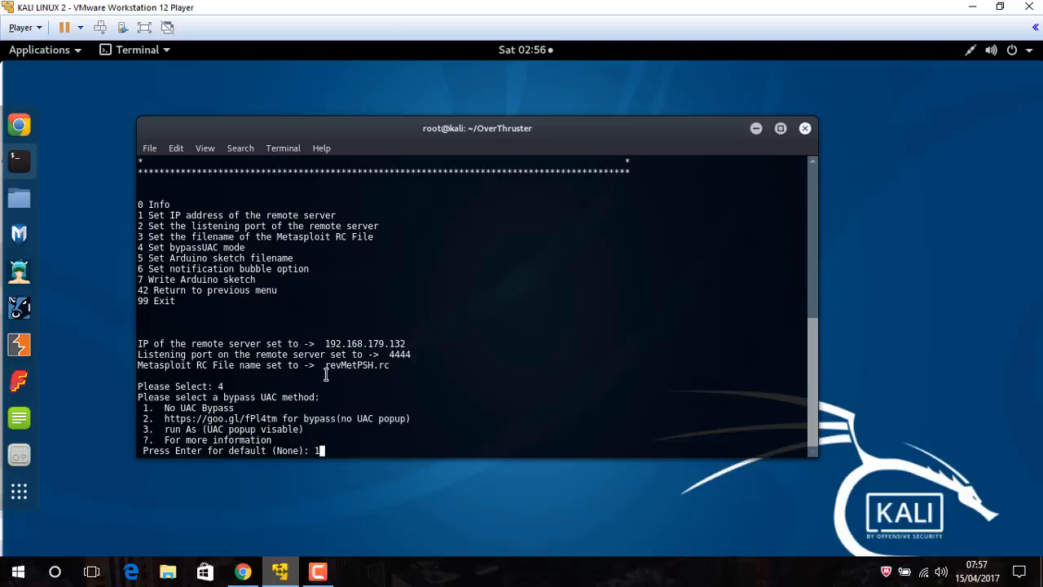
{"action": "key", "text": "Return"}
{"action": "type", "text": "5"}
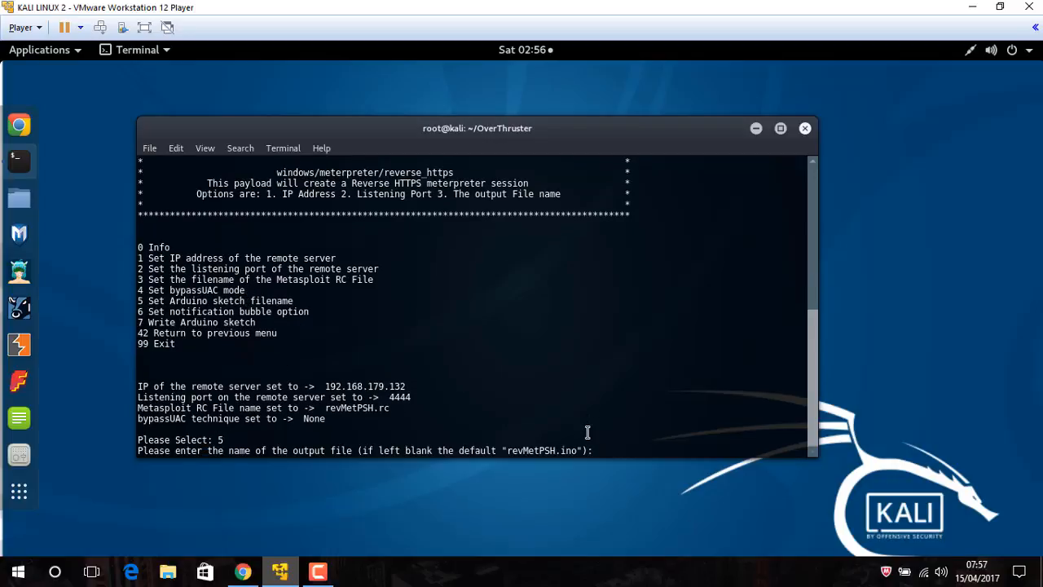
{"action": "key", "text": "Return"}
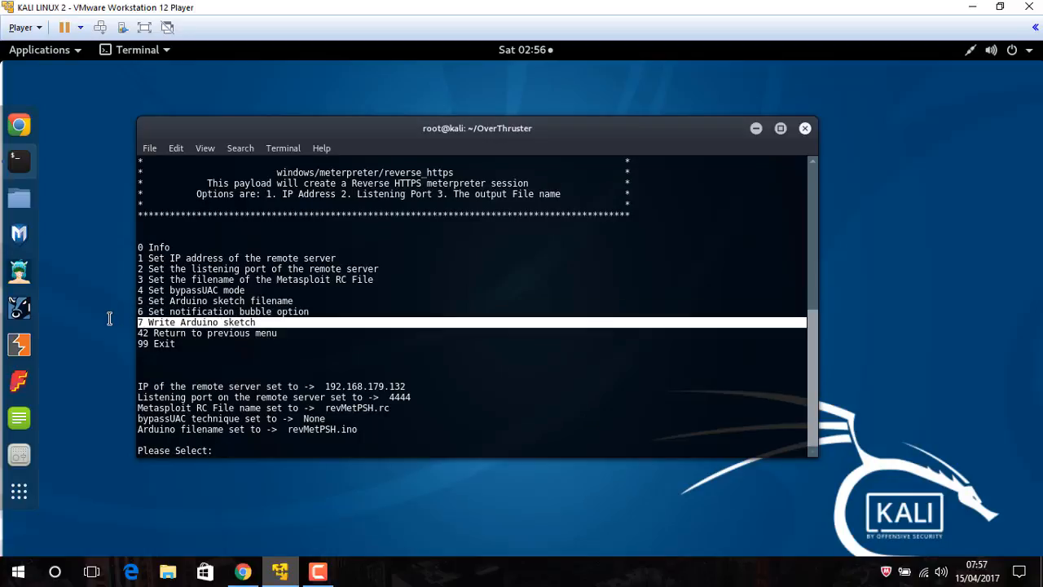
{"action": "mouse_move", "coordinate": [301, 337]}
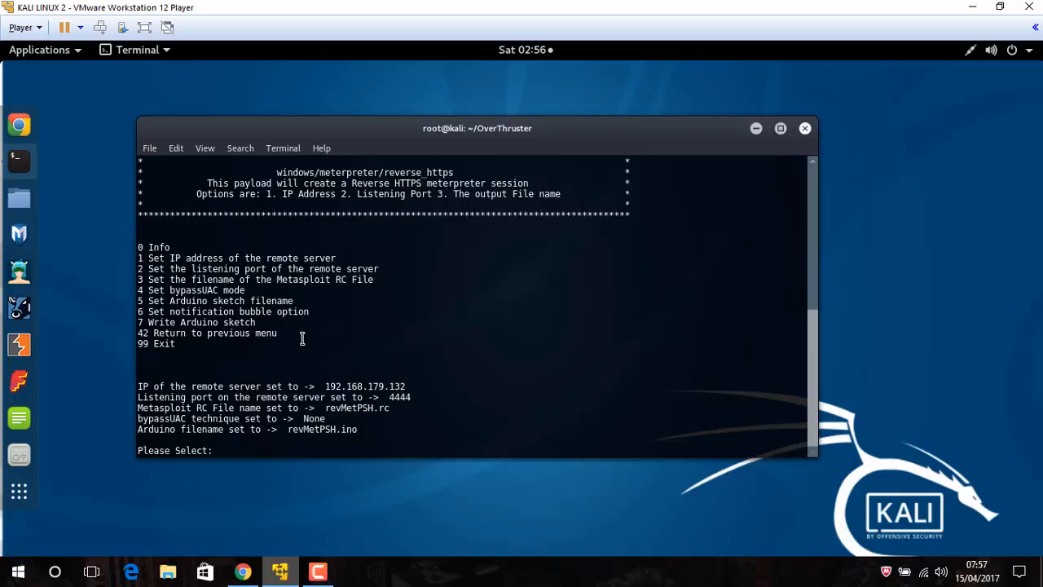
{"action": "type", "text": "6"}
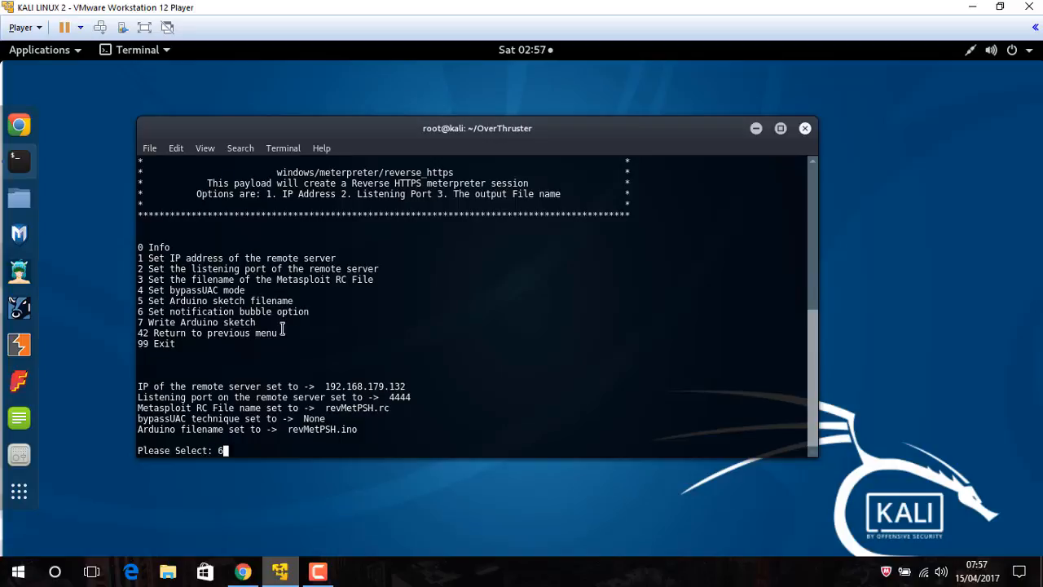
Step: Enable the notification bubble and change its text, entering 'zany' as the title
{"action": "key", "text": "Return"}
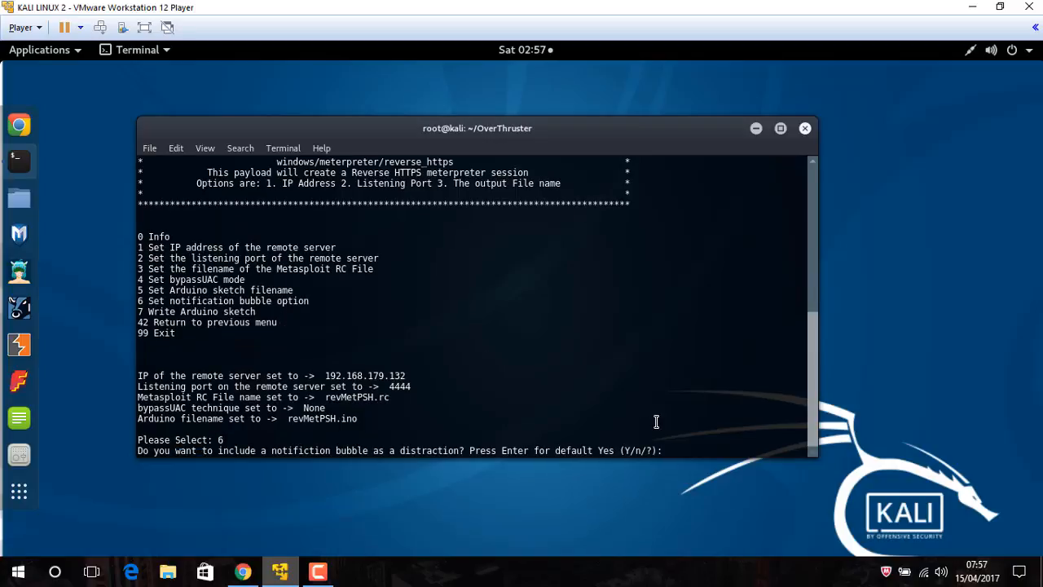
{"action": "type", "text": "y"}
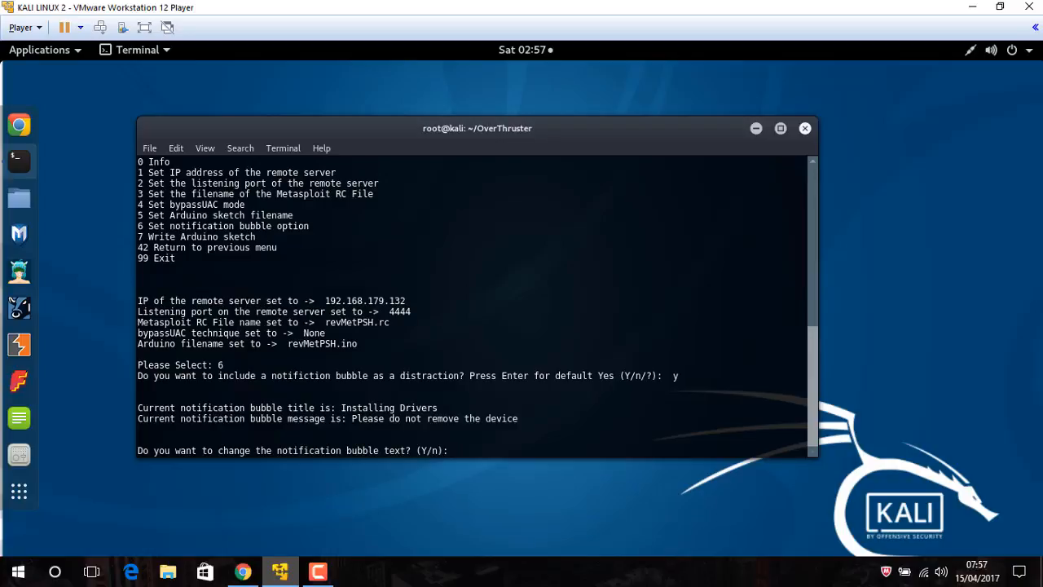
{"action": "type", "text": "y"}
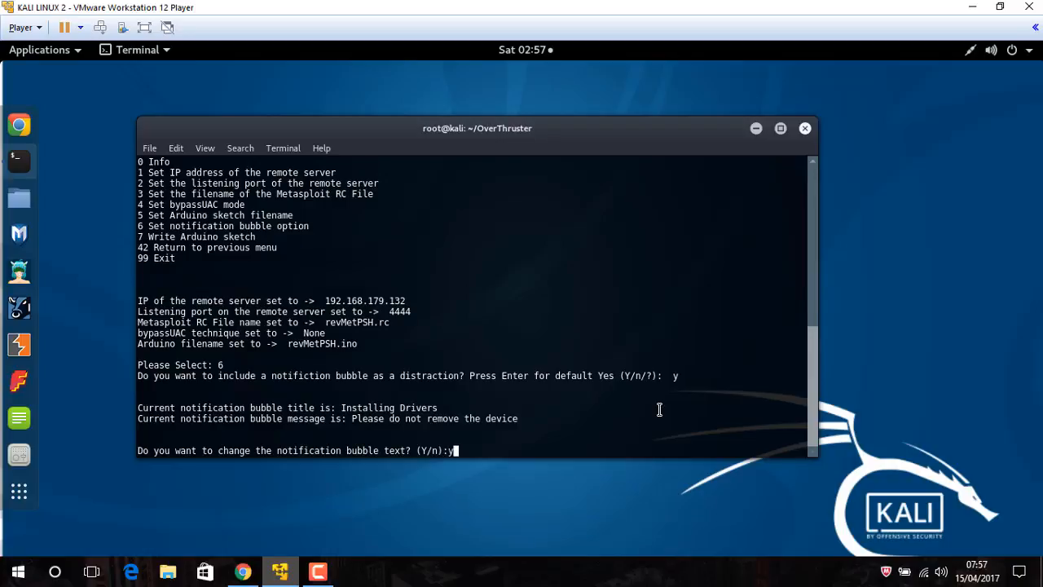
{"action": "key", "text": "Return"}
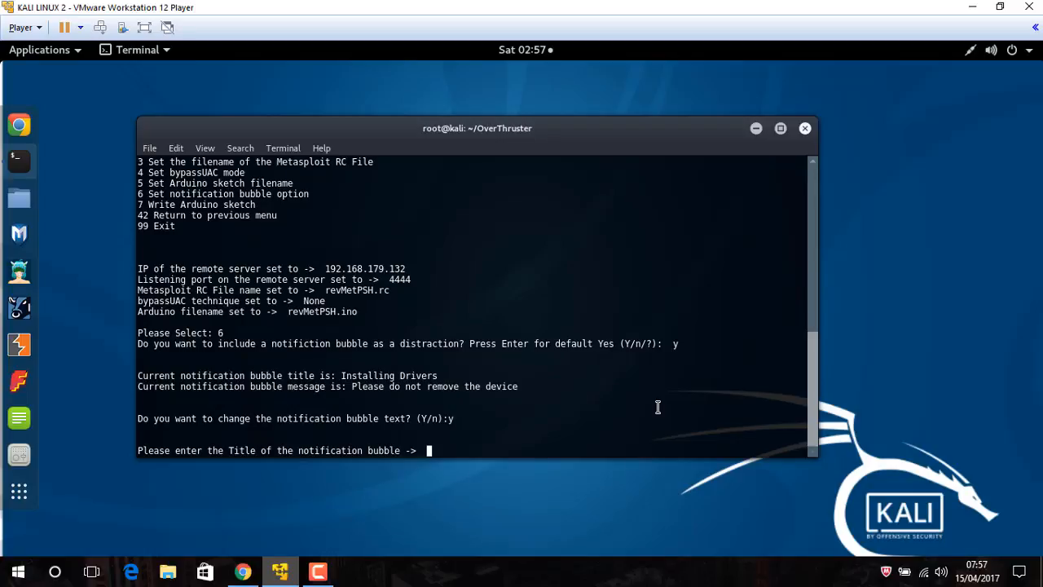
{"action": "type", "text": "zany"}
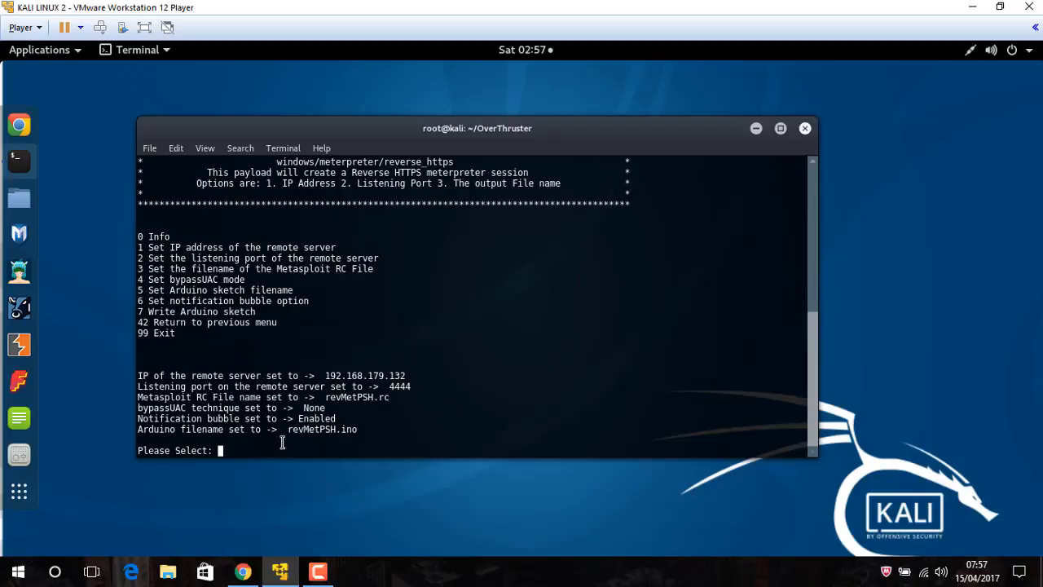
{"action": "mouse_move", "coordinate": [264, 318]}
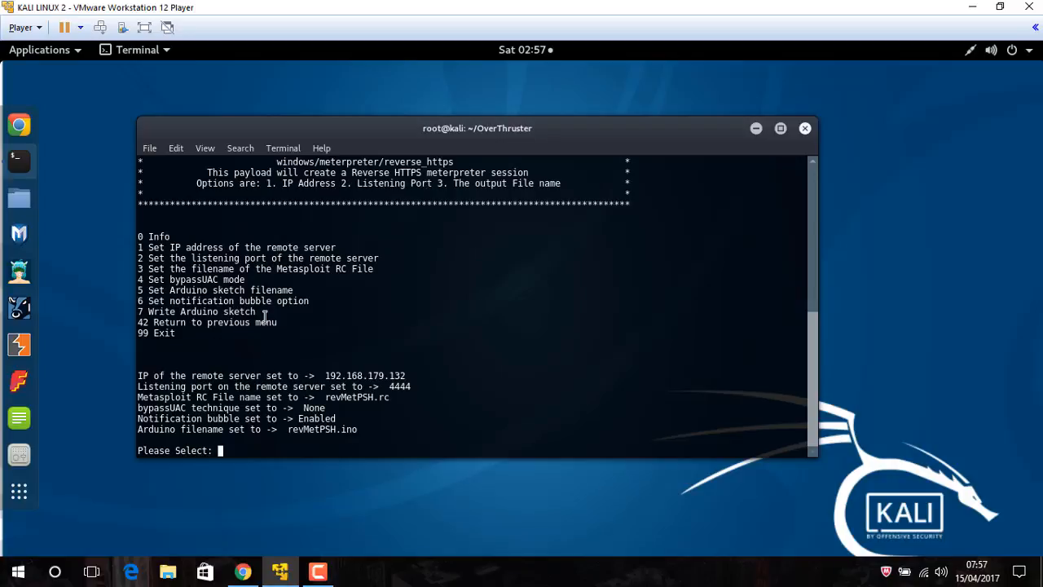
Step: Write the sketch with option 7, producing revMetPSH.ino and revMetPSH.rc, and select the output name
{"action": "type", "text": "7"}
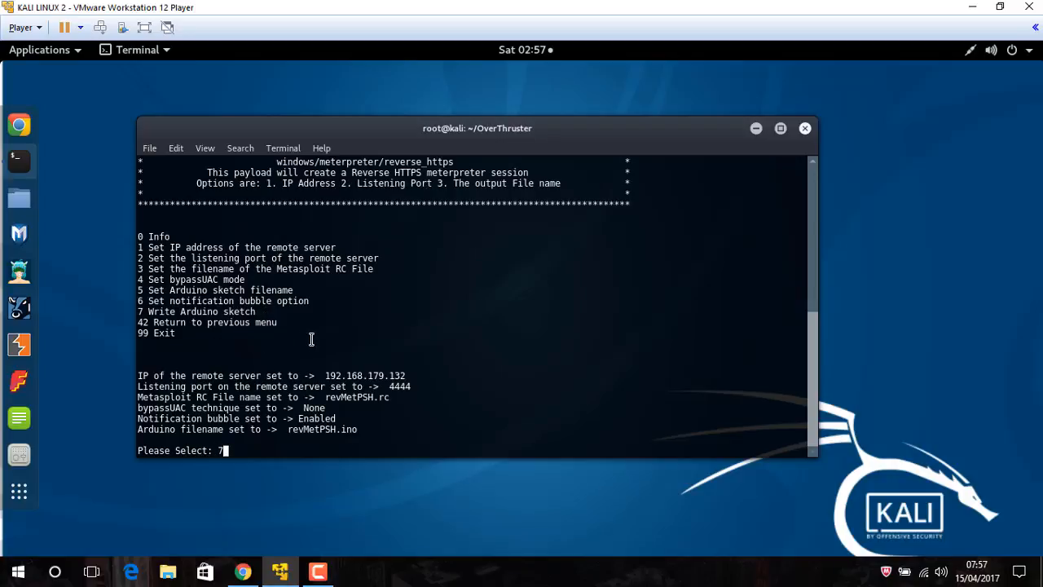
{"action": "key", "text": "Return"}
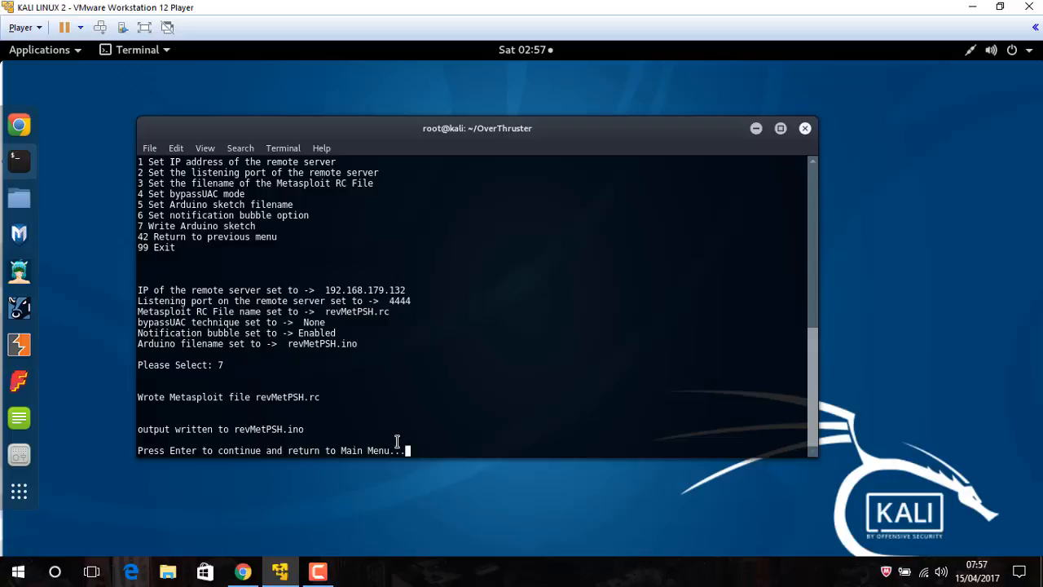
{"action": "mouse_move", "coordinate": [443, 411]}
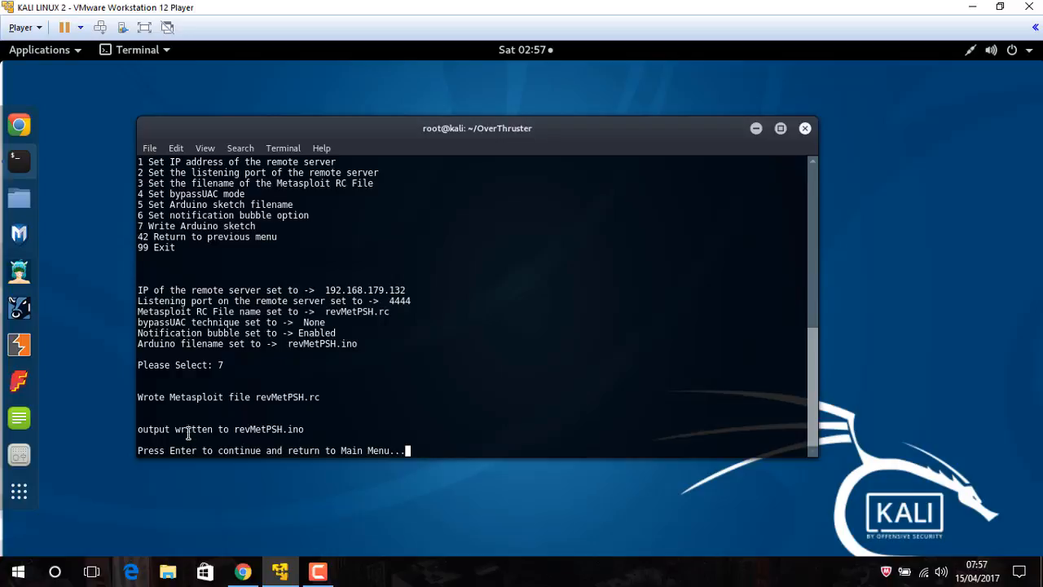
{"action": "double_click", "coordinate": [267, 429]}
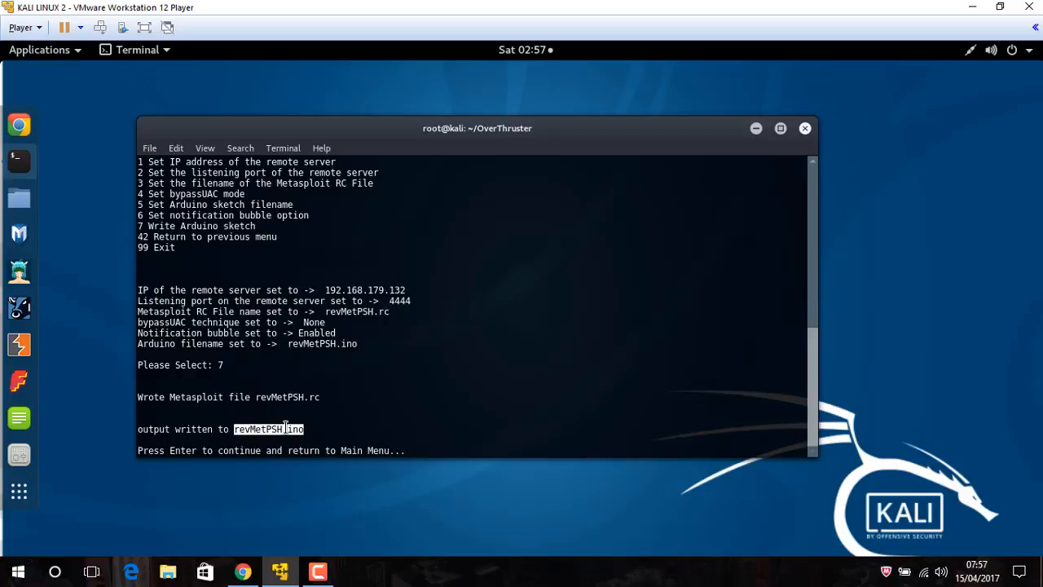
{"action": "key", "text": "Return"}
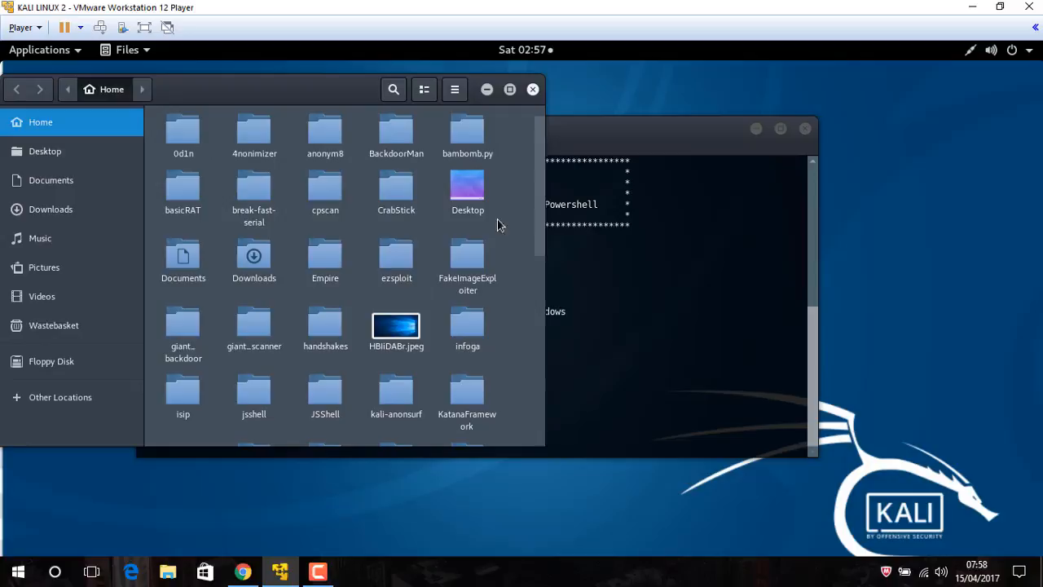
Step: Scroll the Files home view and enter the OverThruster folder
{"action": "scroll", "scroll_direction": "down", "scroll_amount": 3}
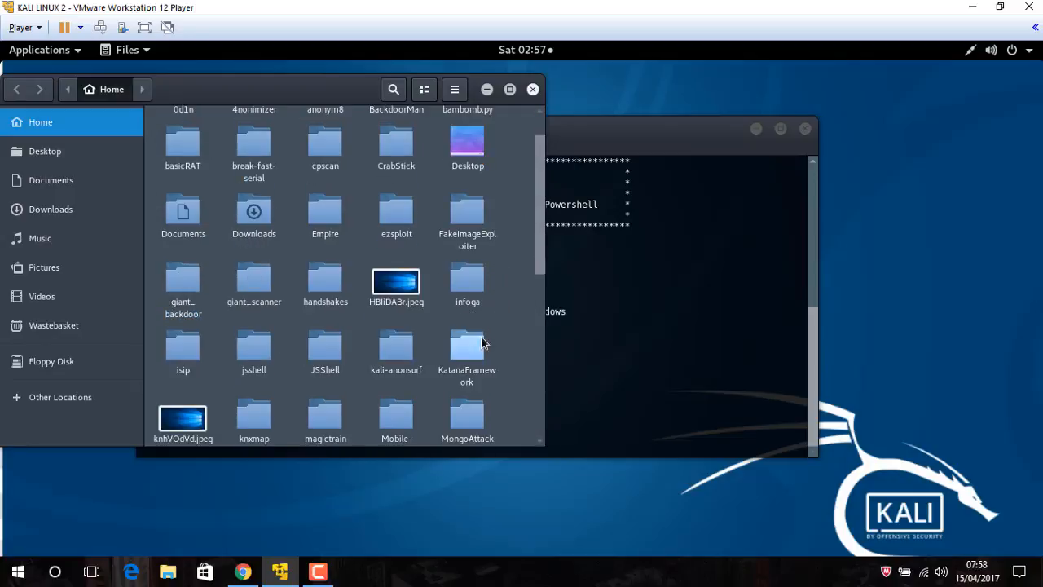
{"action": "scroll", "scroll_direction": "down", "scroll_amount": 3}
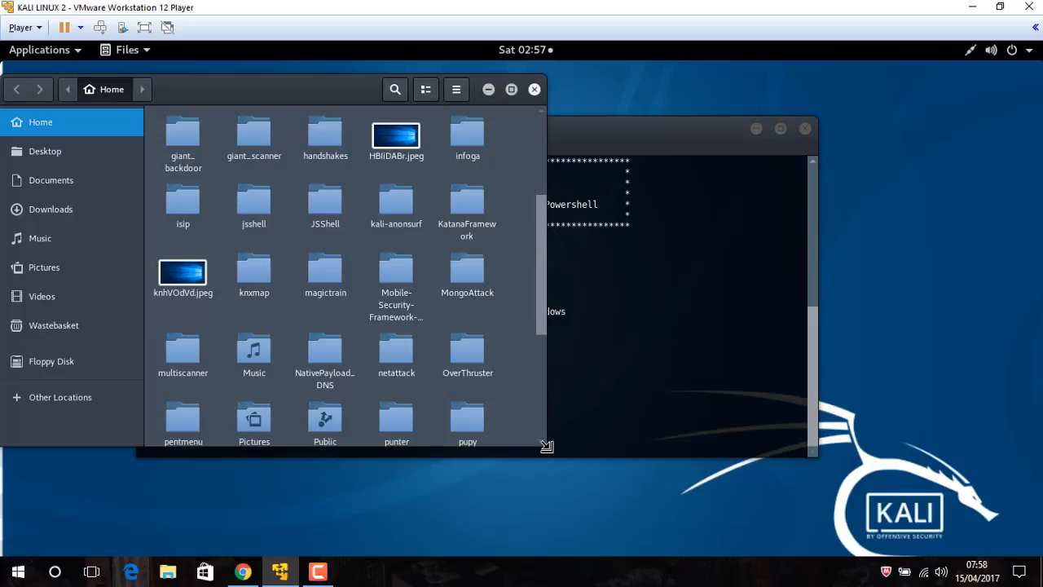
{"action": "double_click", "coordinate": [466, 350]}
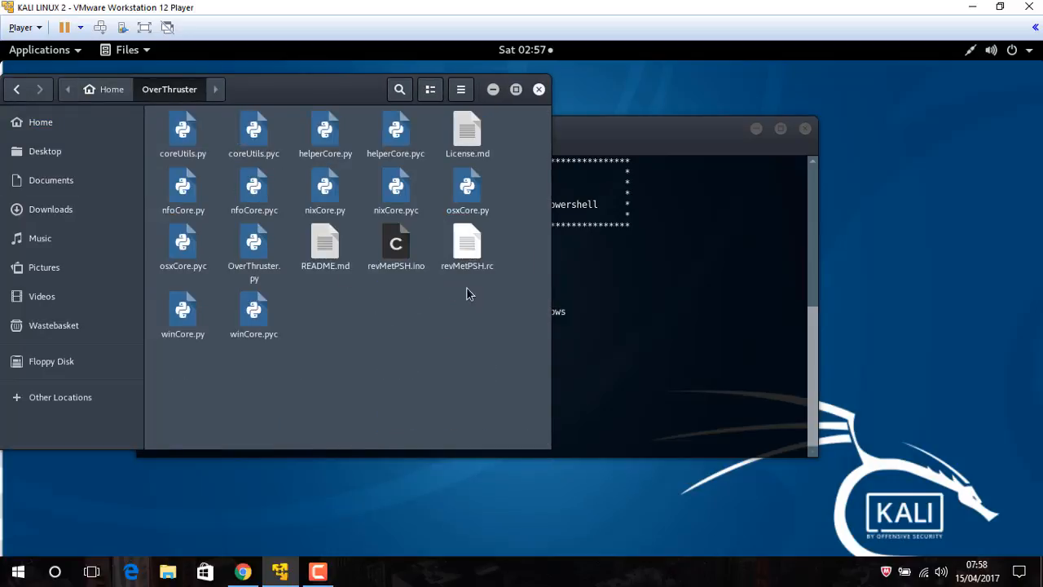
Step: Check revMetPSH.rc and License.md, then open revMetPSH.ino in the text editor
{"action": "left_click", "coordinate": [466, 244]}
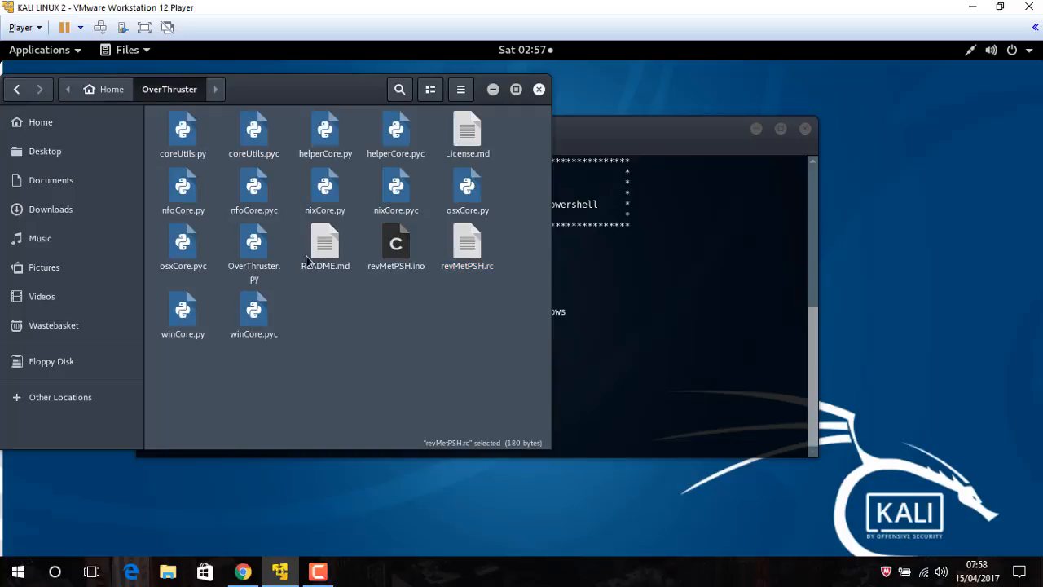
{"action": "left_click", "coordinate": [467, 134]}
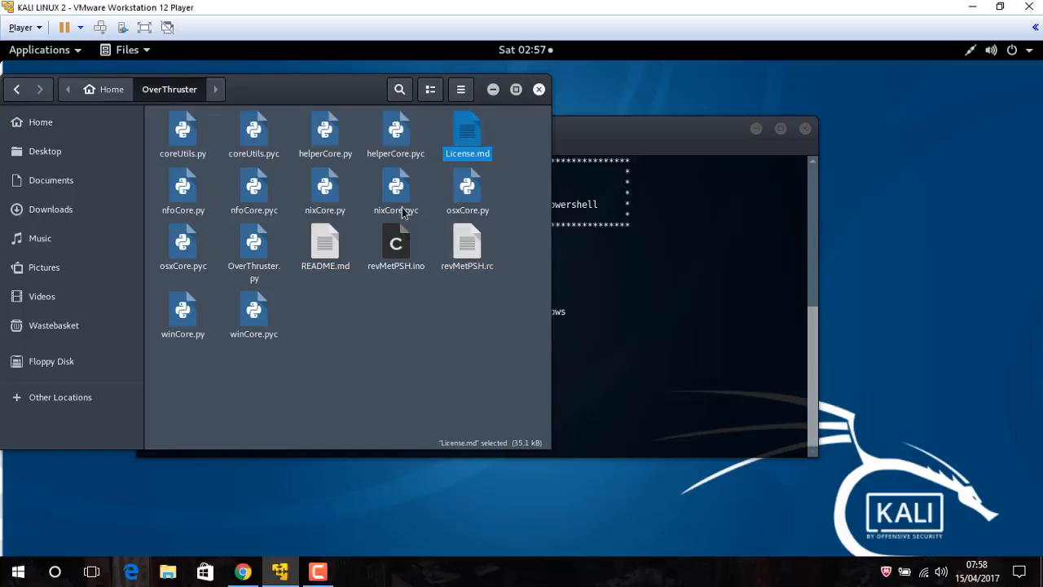
{"action": "left_click", "coordinate": [395, 244]}
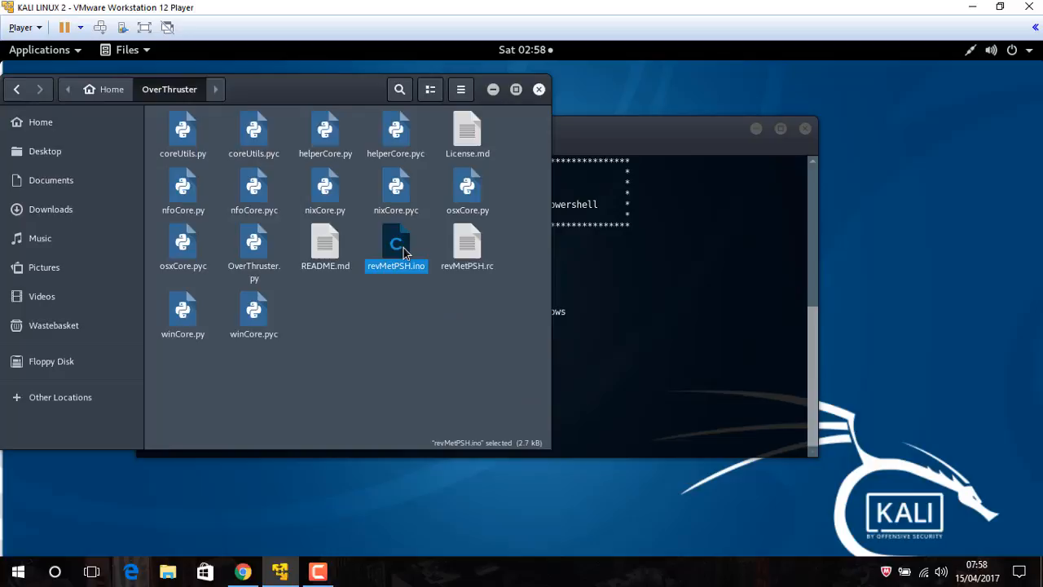
{"action": "double_click", "coordinate": [396, 245]}
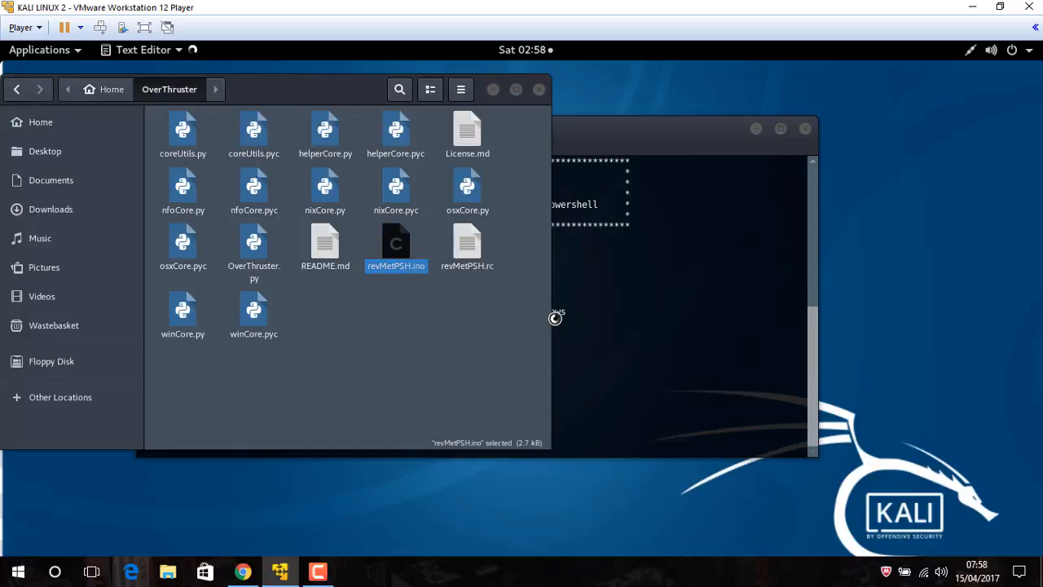
Step: Scroll through the revMetPSH.ino sketch code in gedit
{"action": "double_click", "coordinate": [396, 248]}
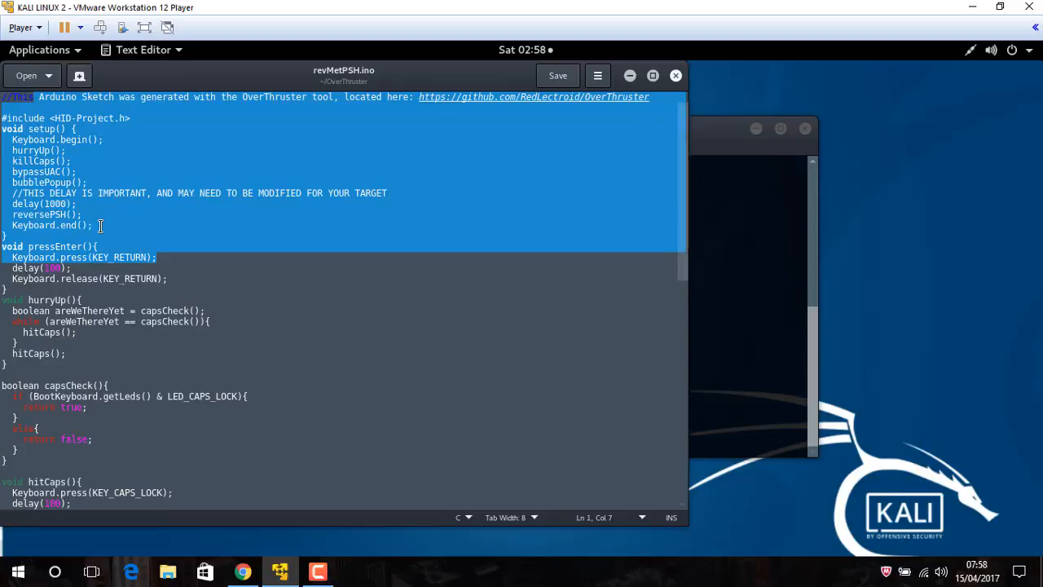
{"action": "scroll", "scroll_direction": "down", "scroll_amount": 3}
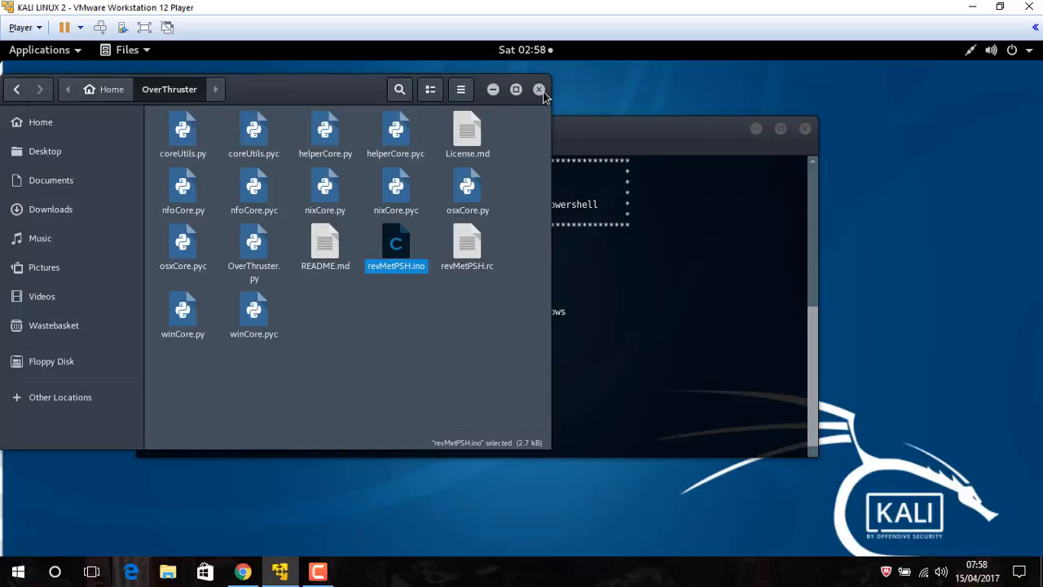
Step: Close Files and the extra terminal, then reposition the OverThruster terminal window
{"action": "left_click", "coordinate": [538, 88]}
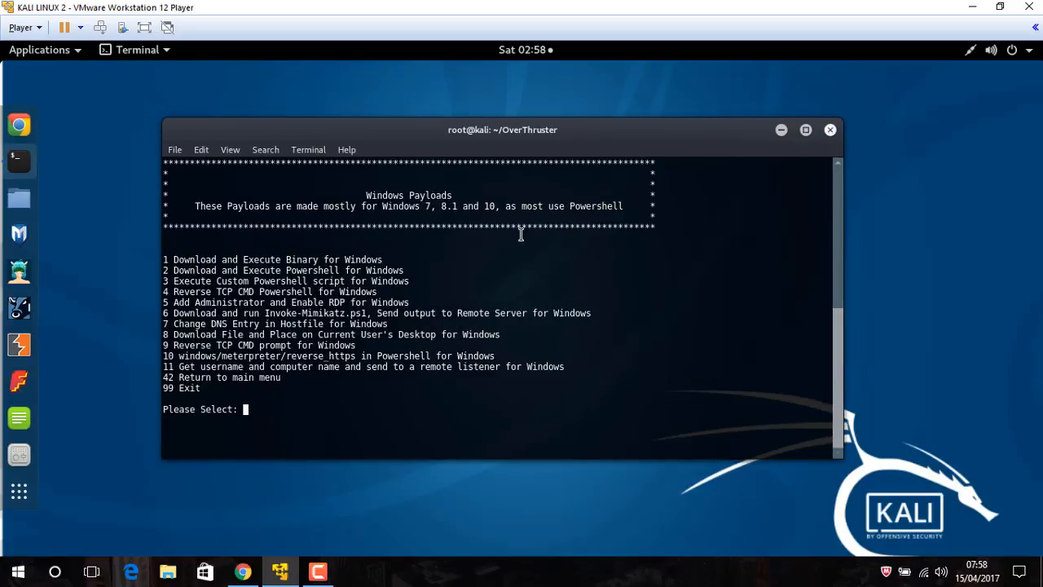
{"action": "mouse_move", "coordinate": [19, 234]}
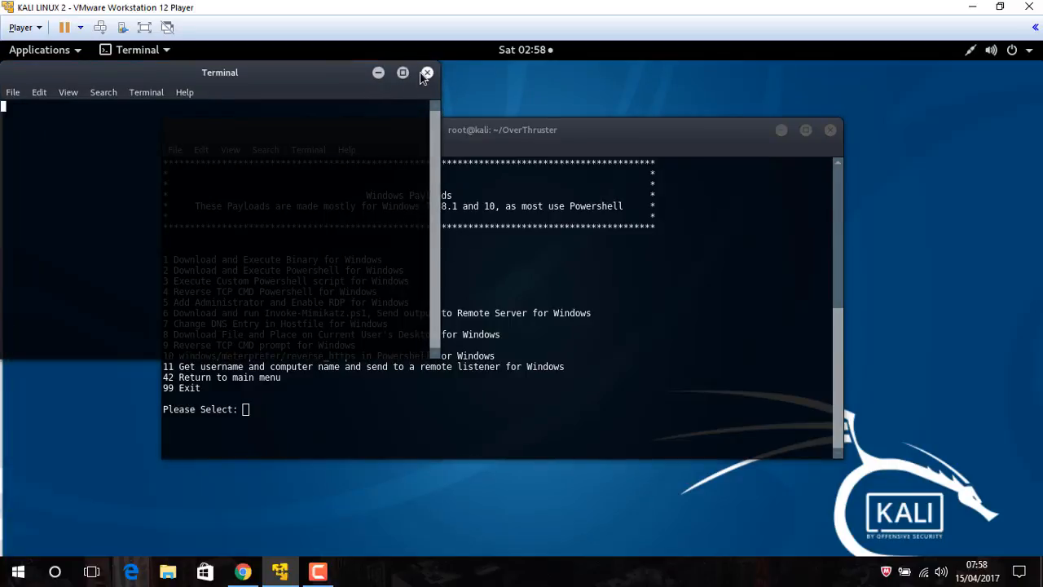
{"action": "left_click", "coordinate": [427, 72]}
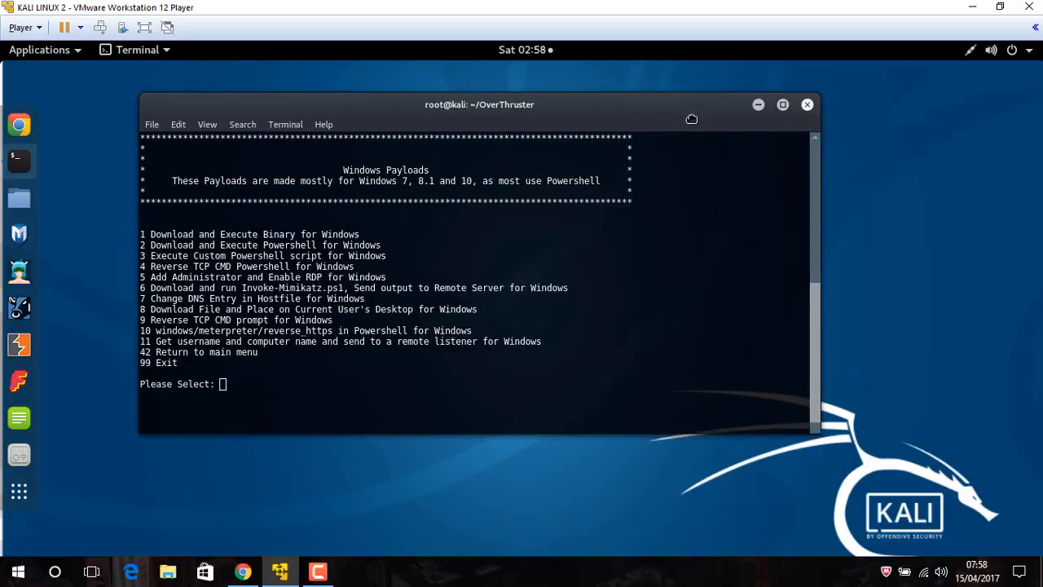
{"action": "left_click_drag", "start_coordinate": [479, 105], "coordinate": [466, 149]}
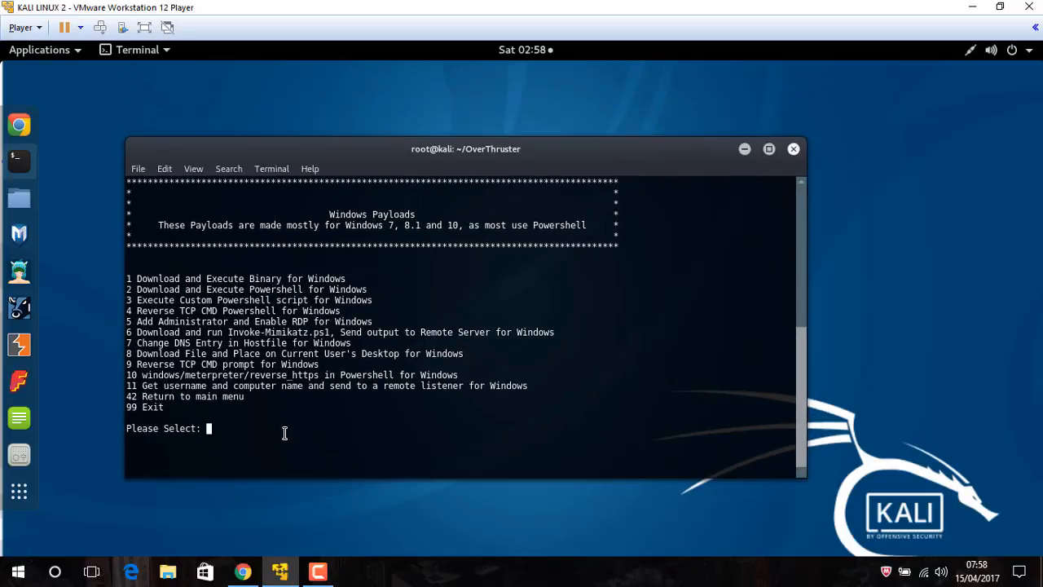